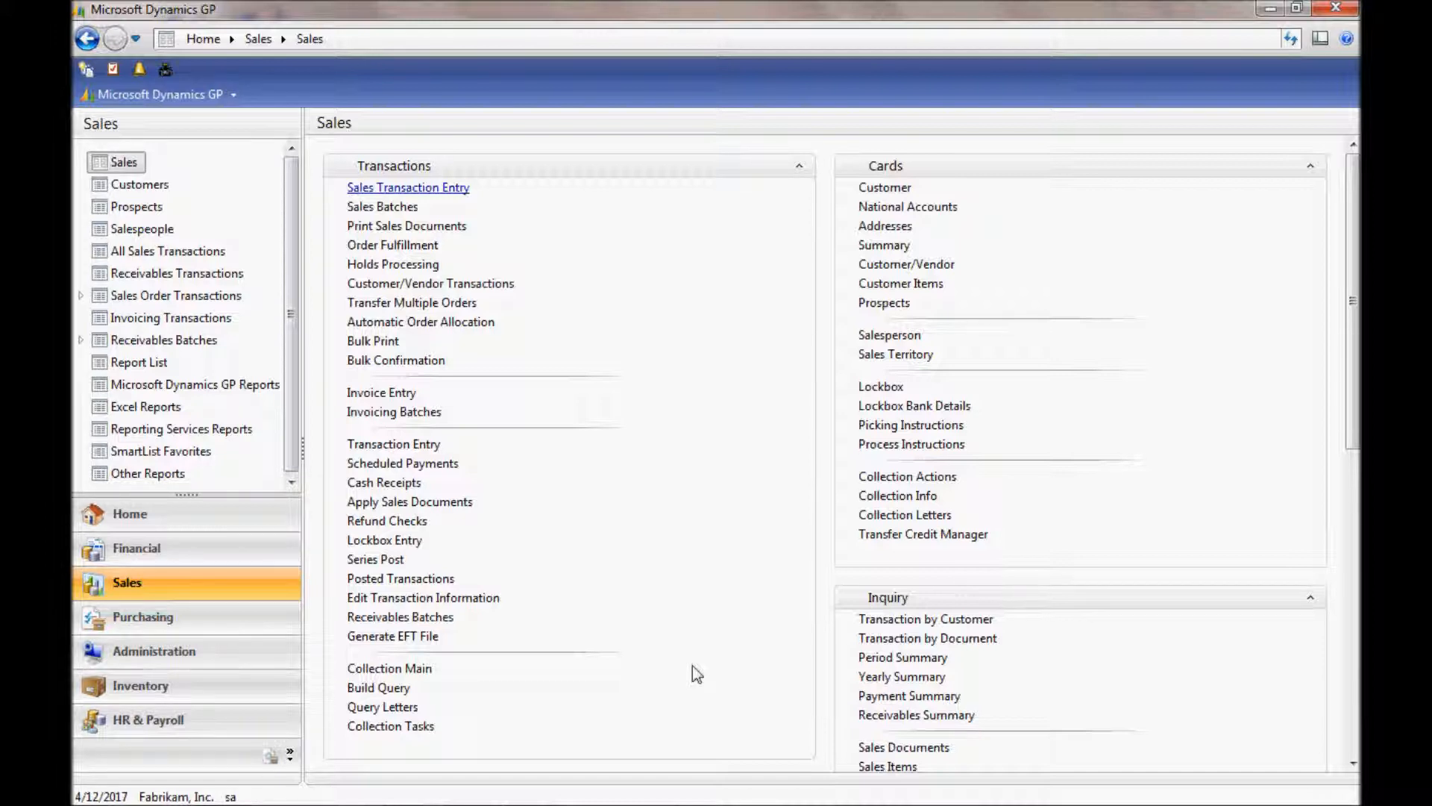
pyautogui.moveTo(548, 517)
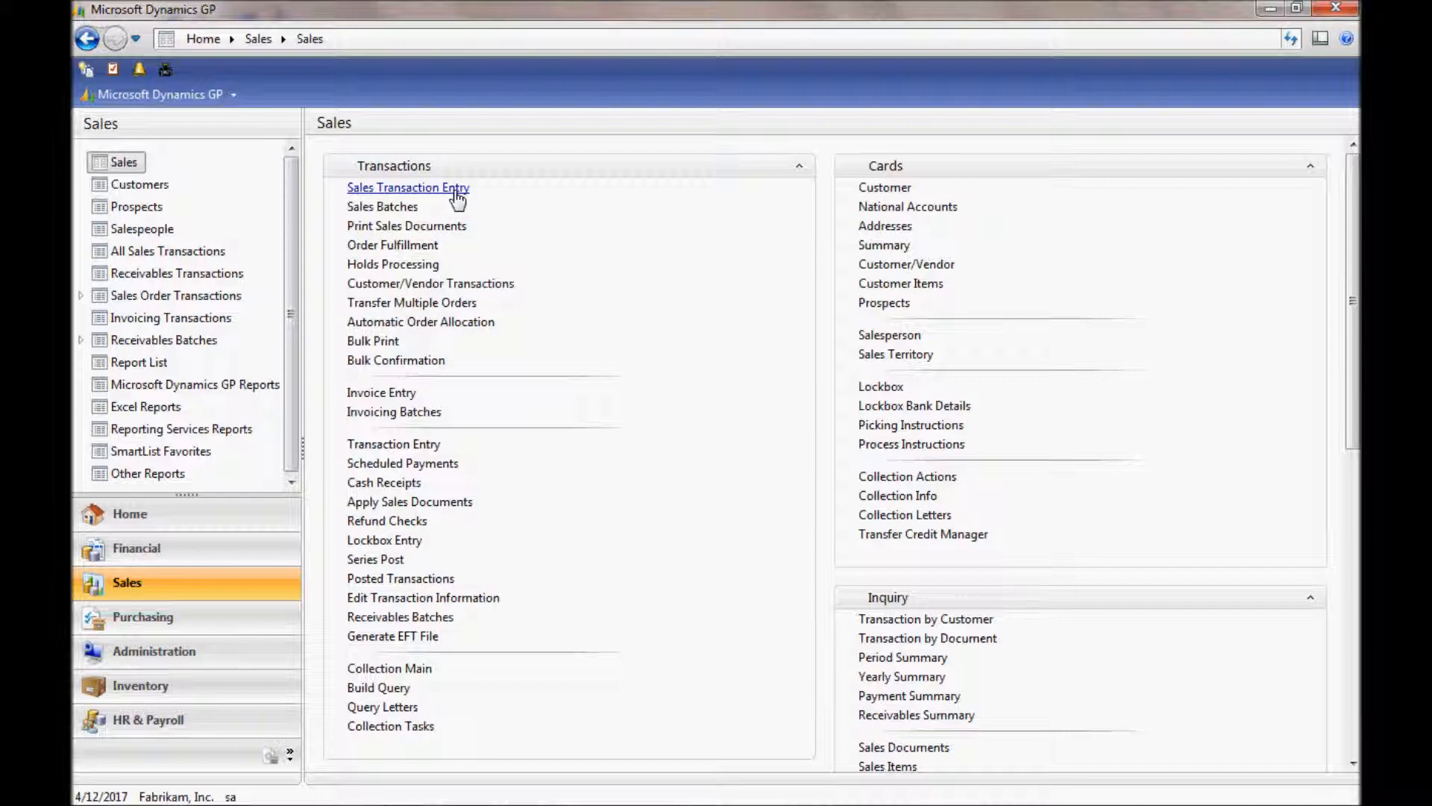
# Open a blank Sales Transaction Entry window from the Sales area page
pyautogui.click(407, 187)
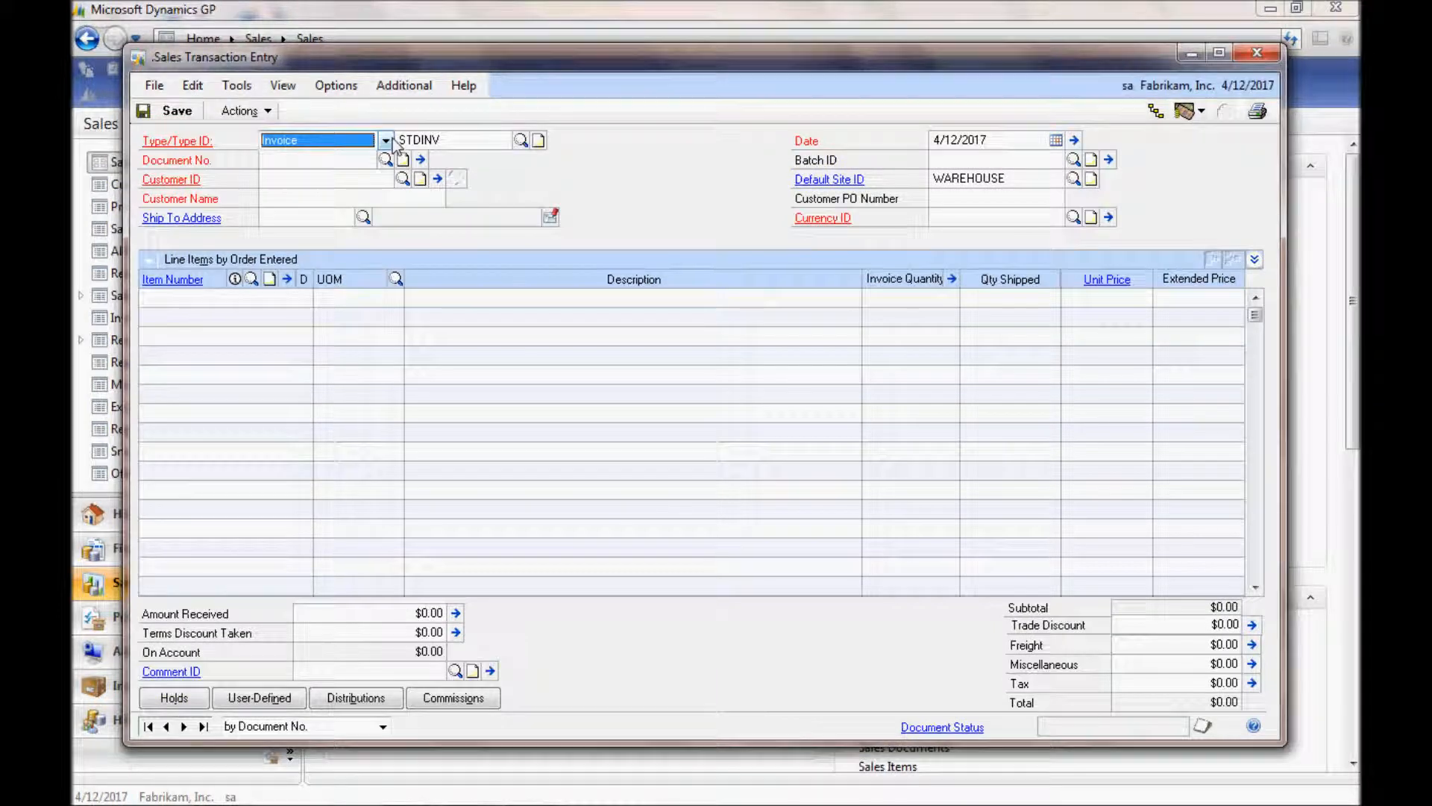
# Change the document type to Order and look up order ORDST2239 for Alton Manufacturing
pyautogui.click(385, 139)
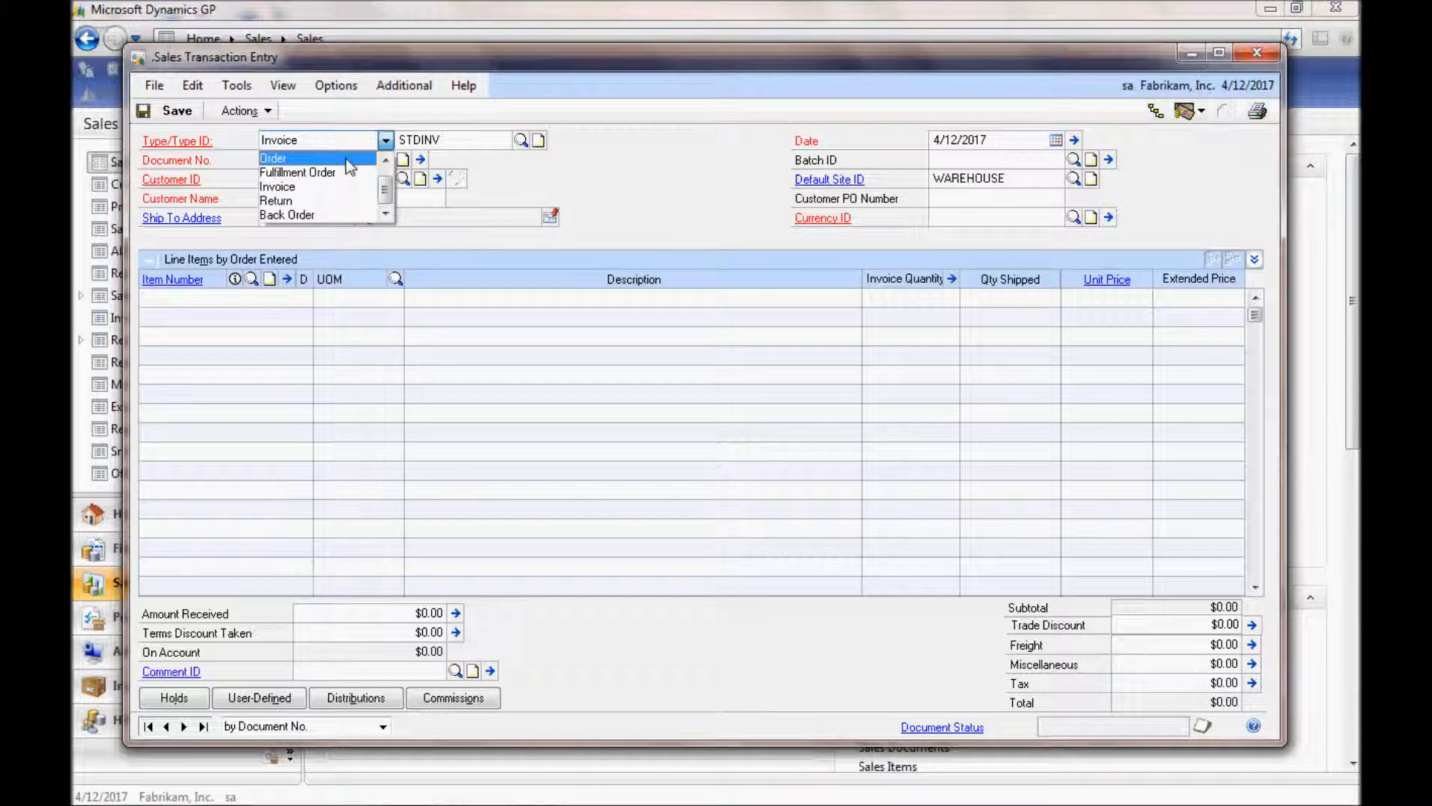
pyautogui.click(273, 158)
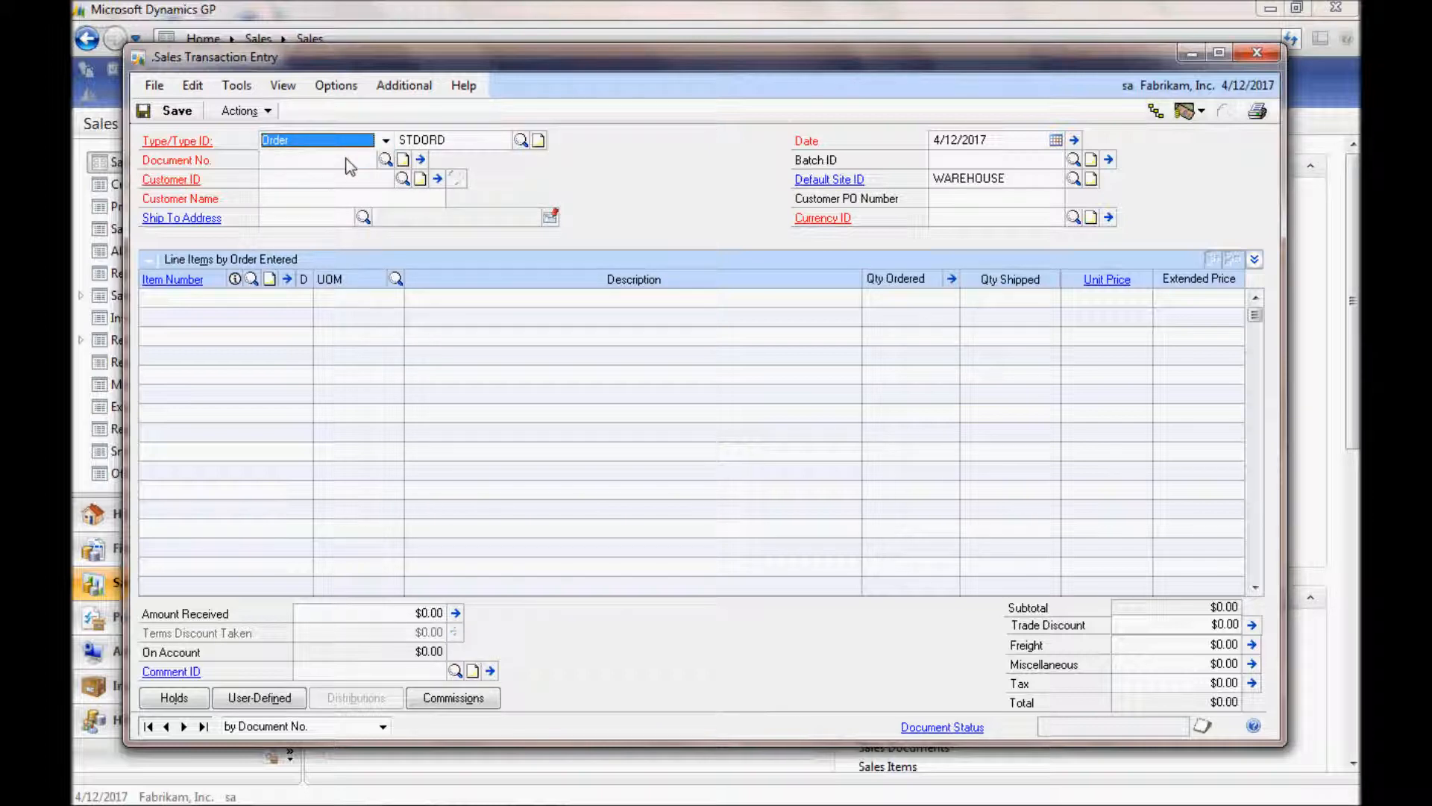
pyautogui.click(385, 159)
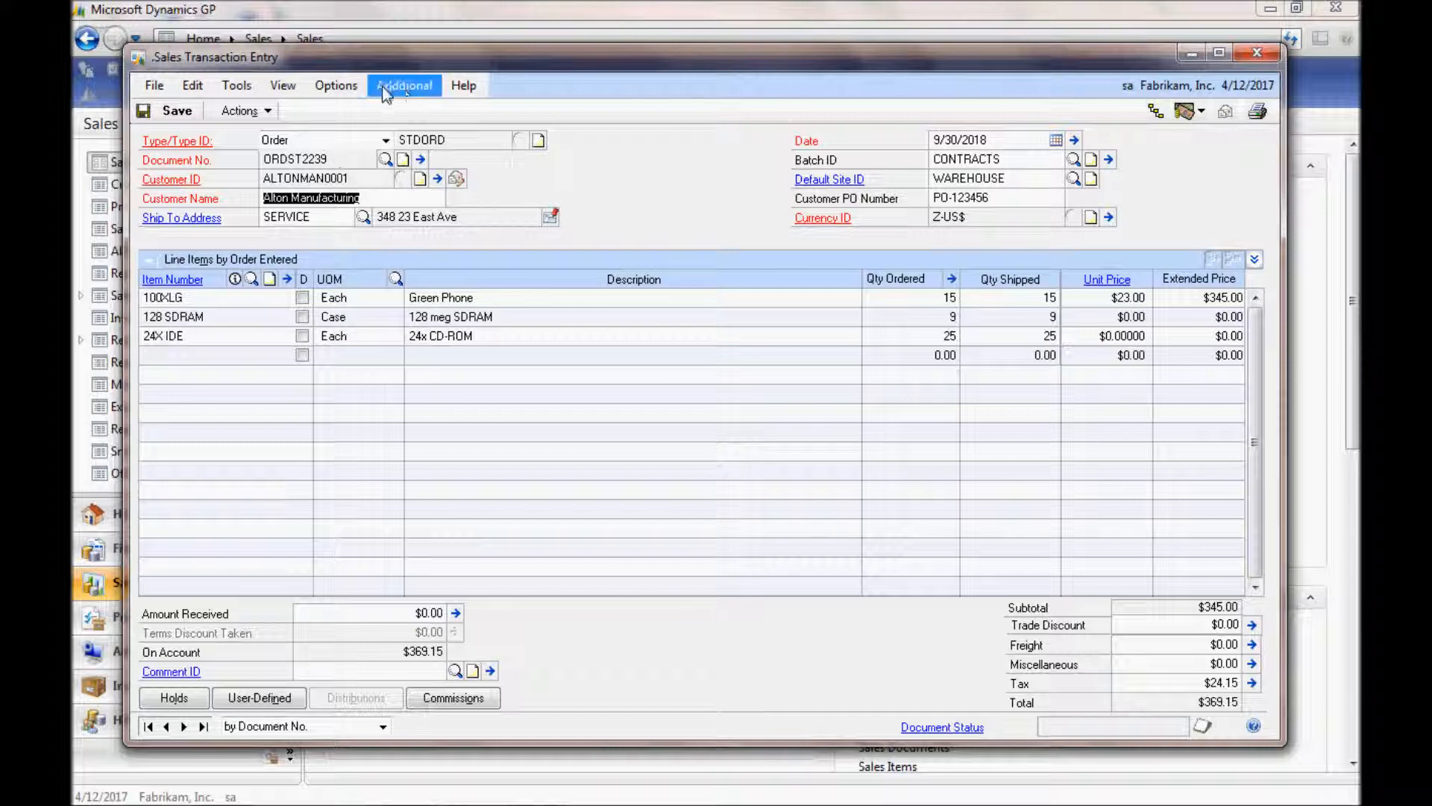
# Run Additional > BOL Quick Print to create a Word bill of lading for ORDST2239
pyautogui.click(403, 85)
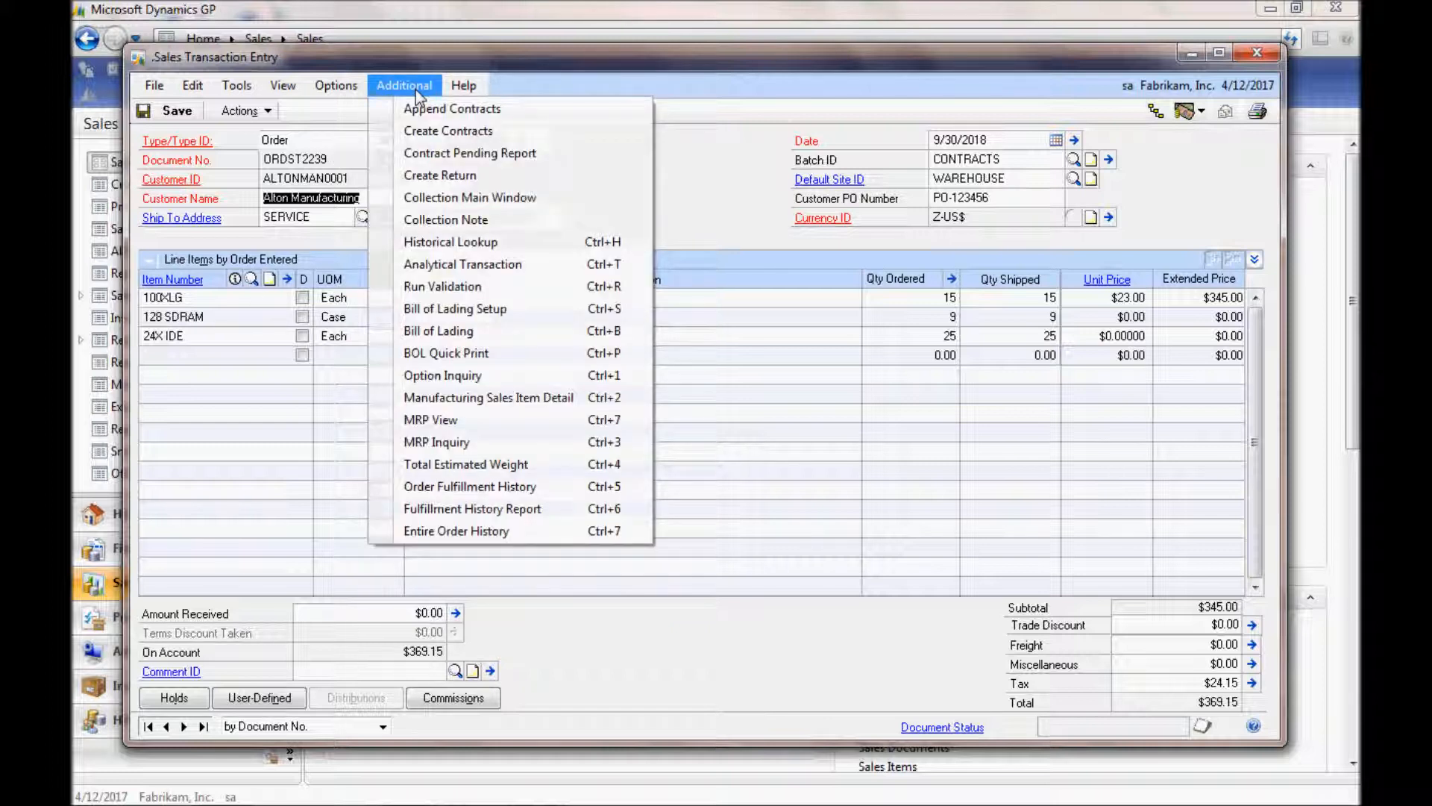
pyautogui.moveTo(455, 309)
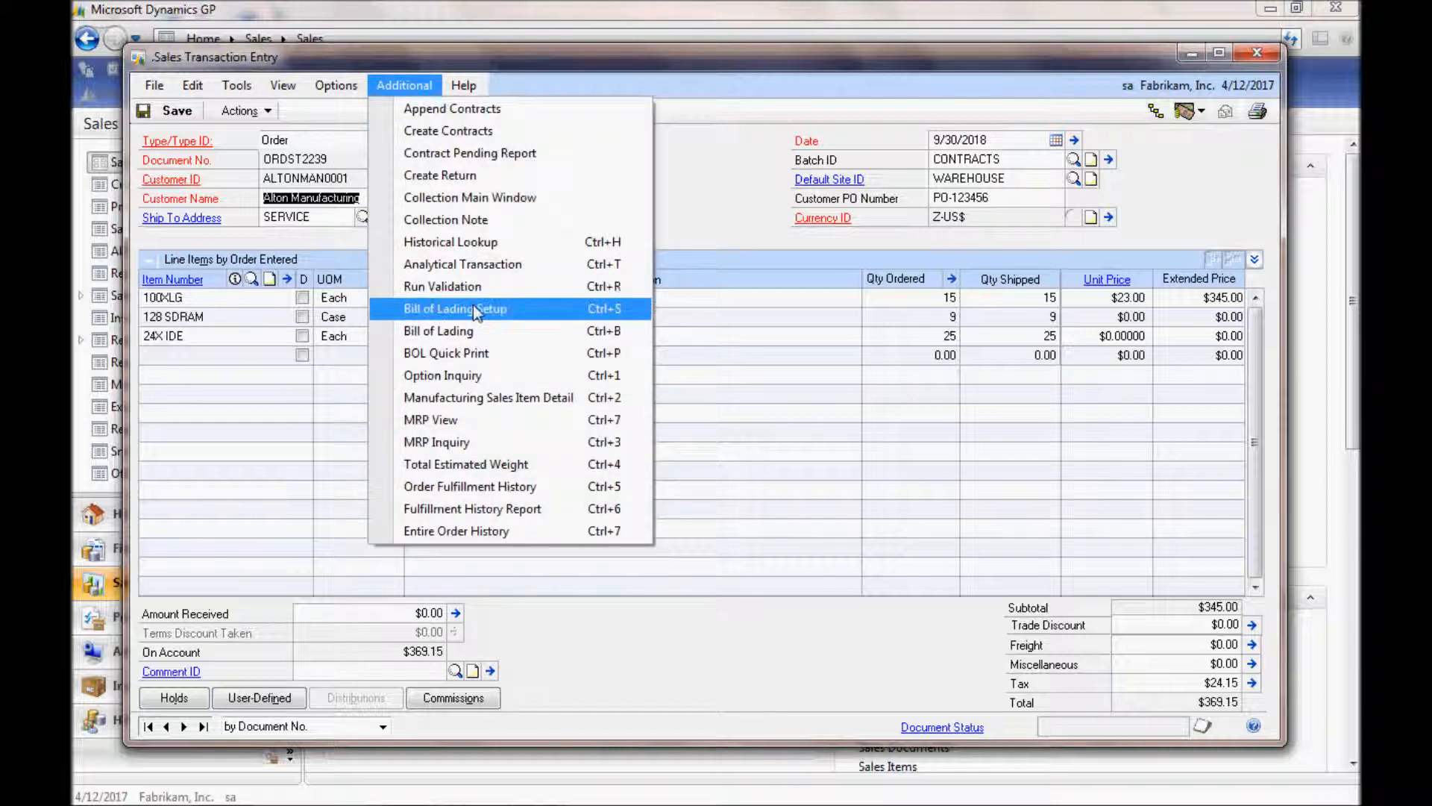
pyautogui.moveTo(439, 331)
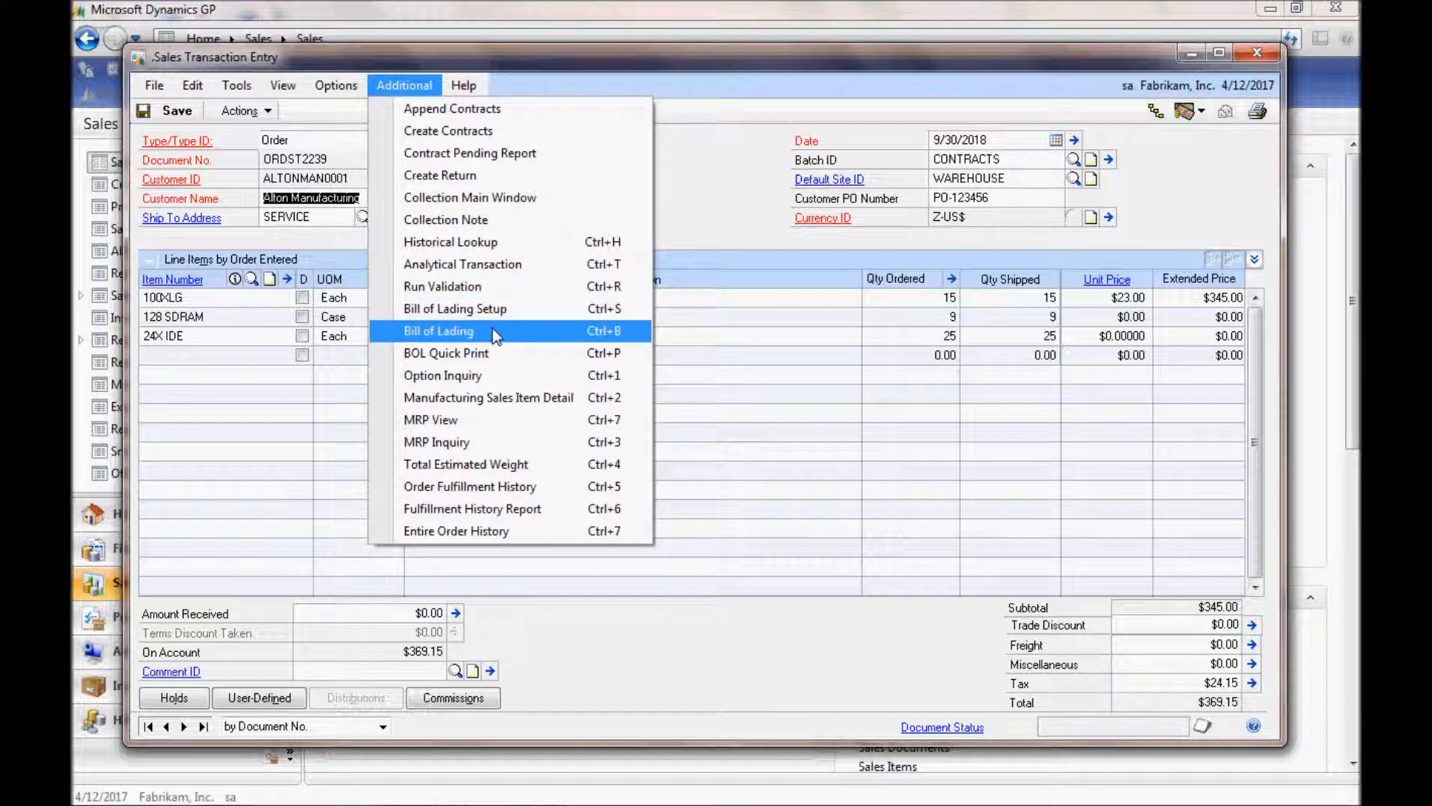
pyautogui.moveTo(500, 353)
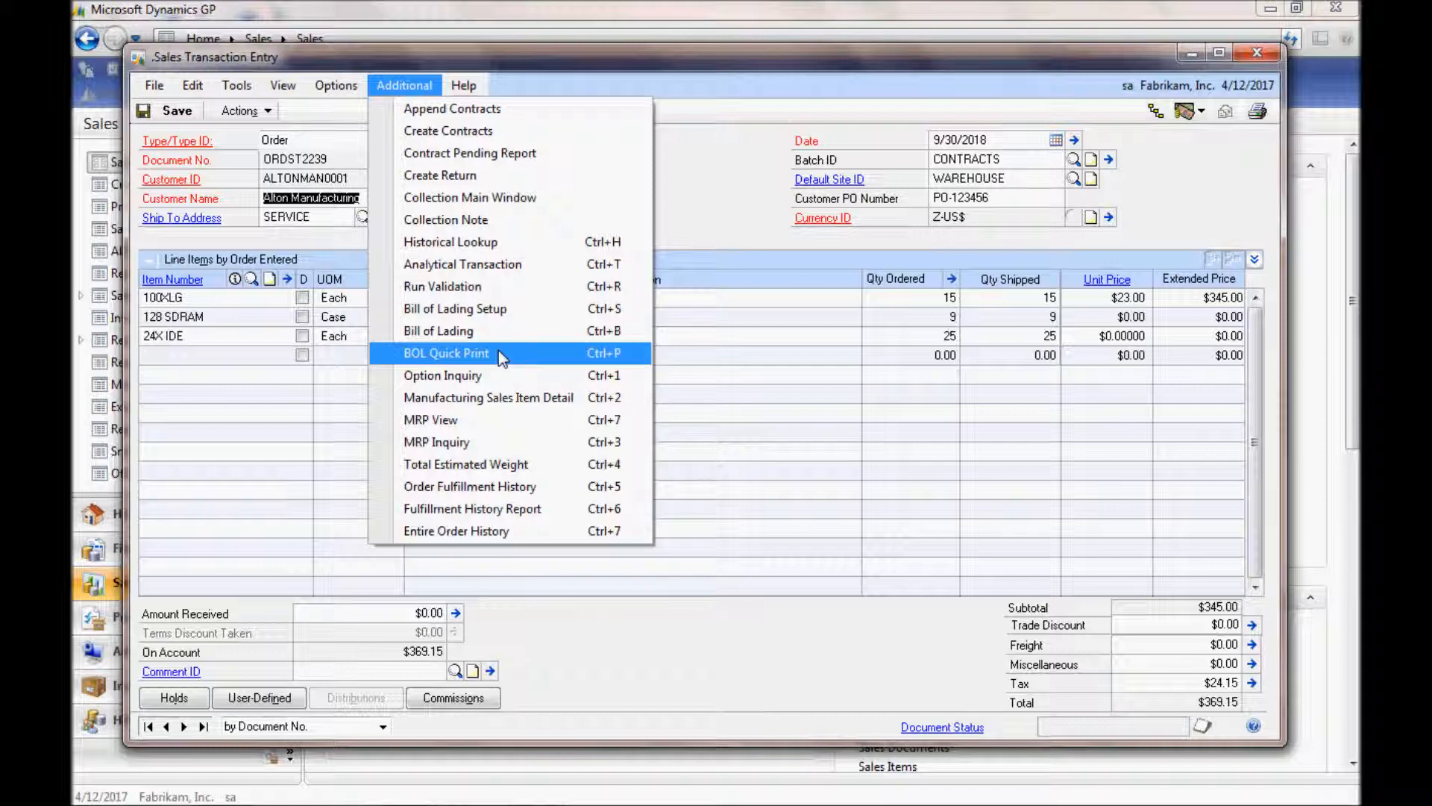
pyautogui.click(439, 330)
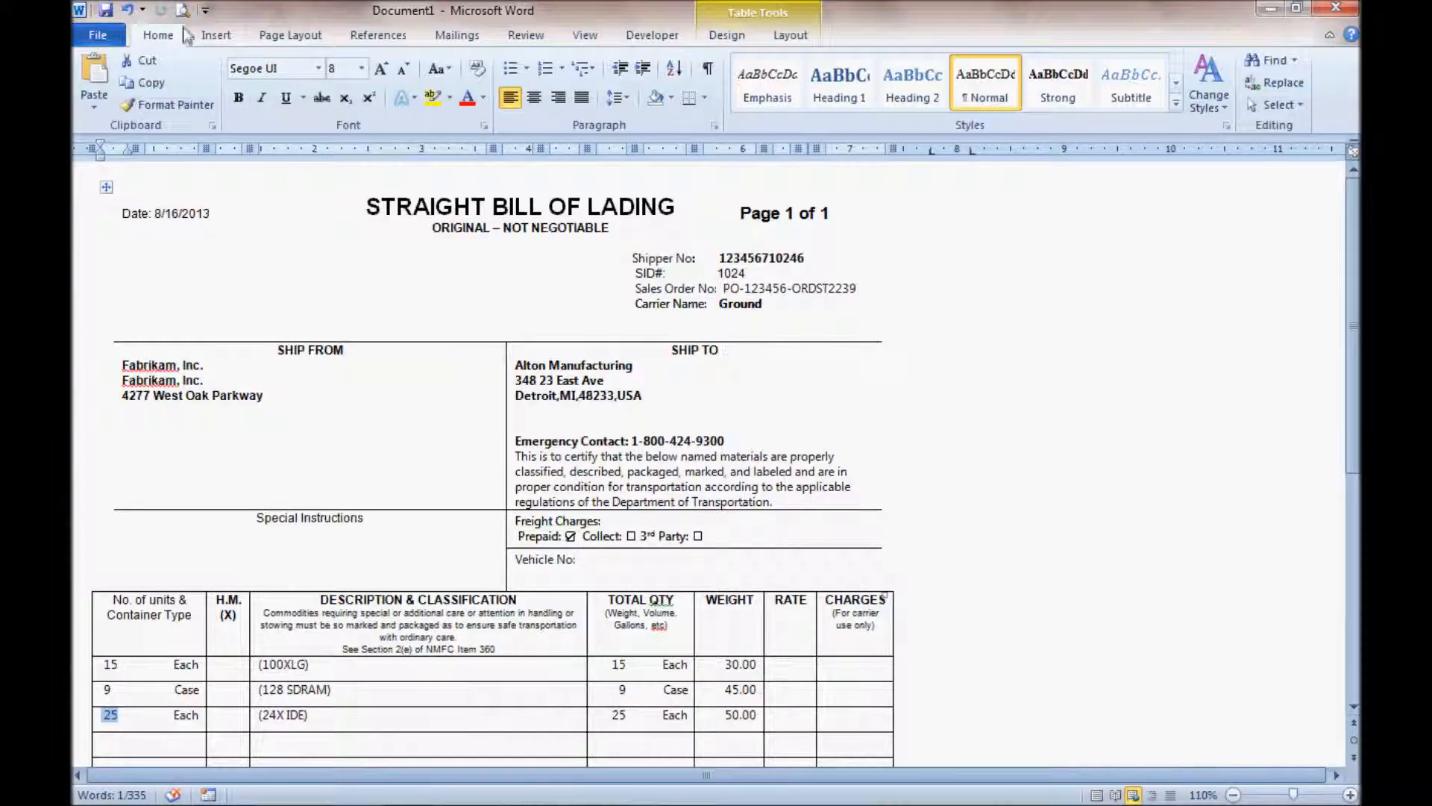
# Close the Word bill of lading document, returning to order ORDST2239
pyautogui.click(97, 35)
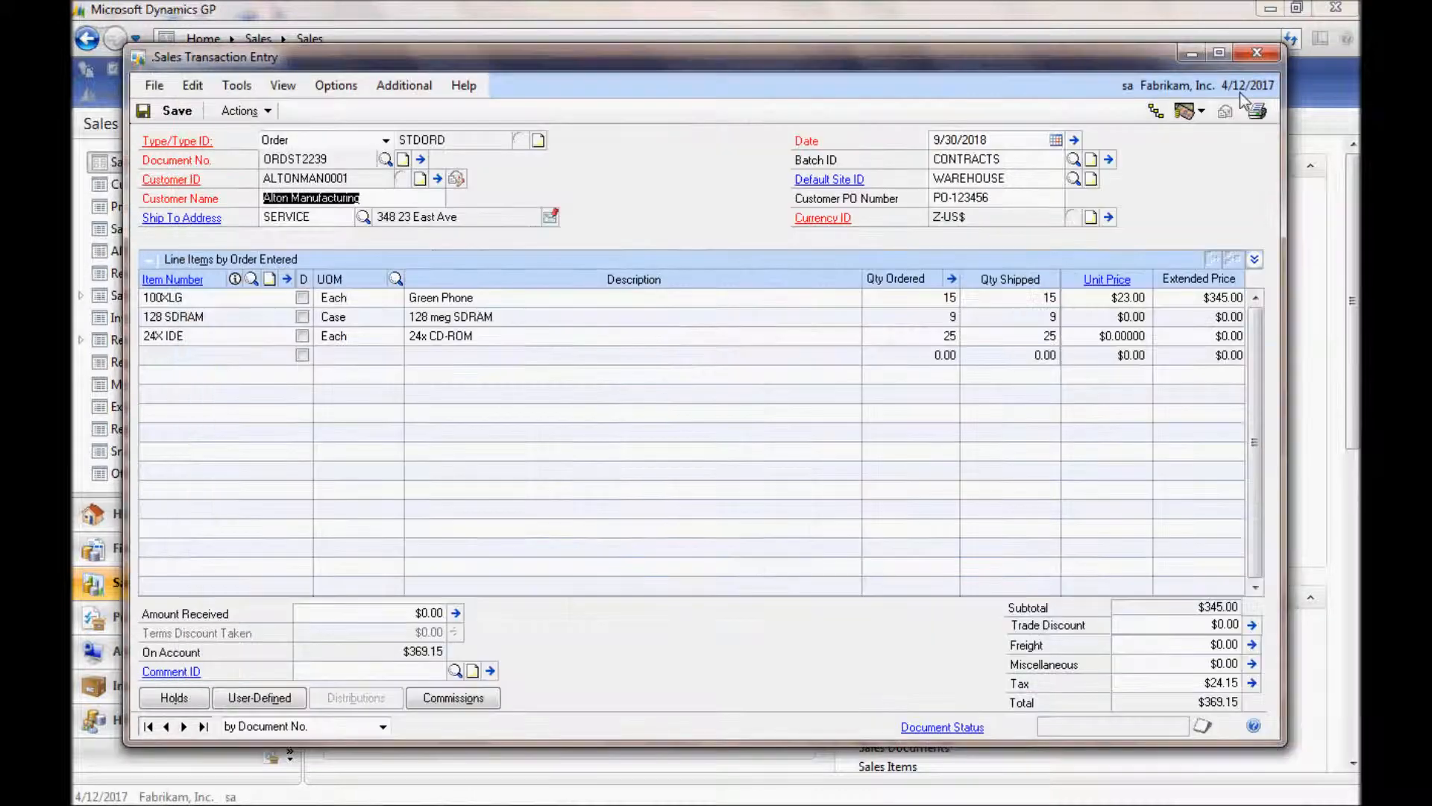
# Tick Immediate Print with Quick BOL in Bill of Lading Setup and save
pyautogui.click(403, 85)
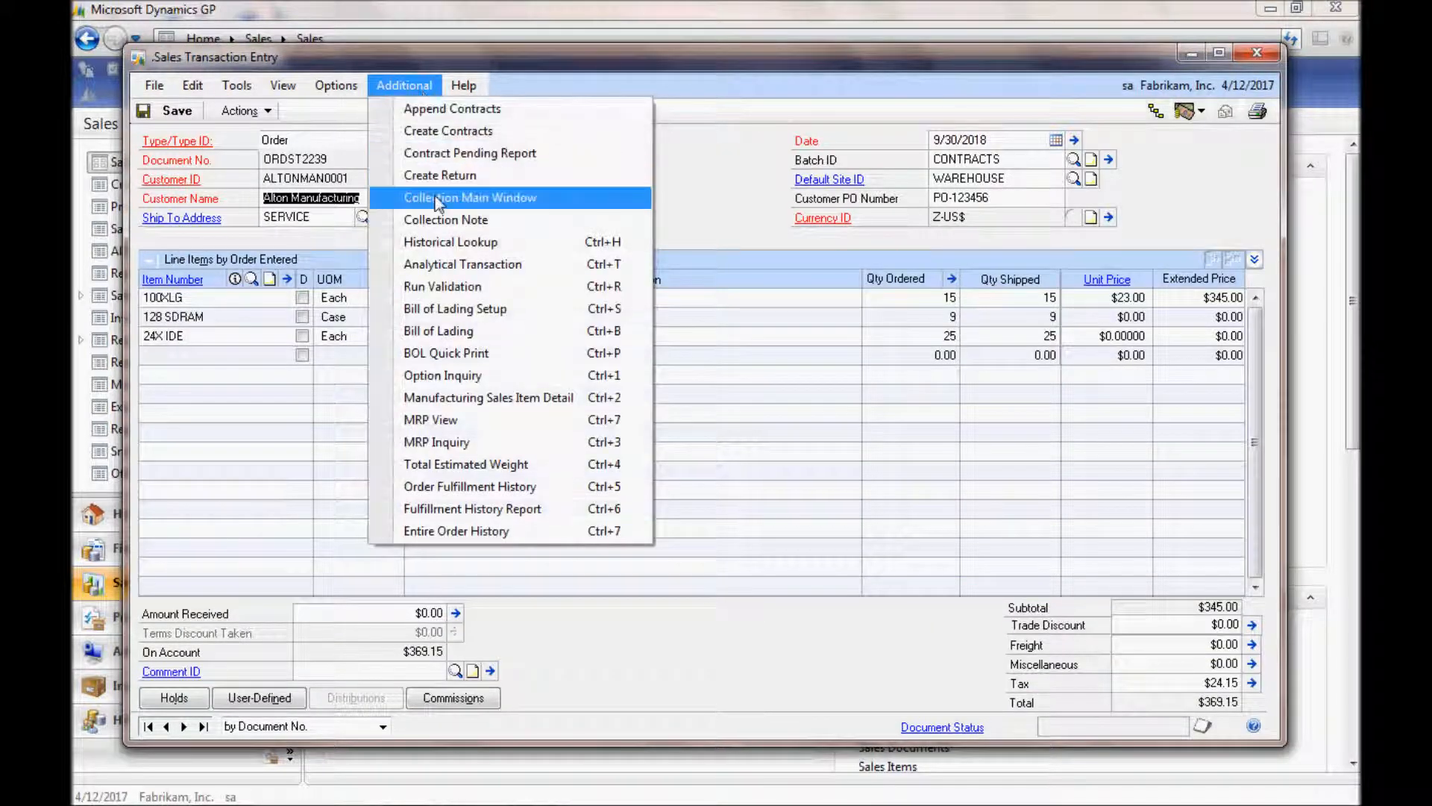
pyautogui.moveTo(468, 308)
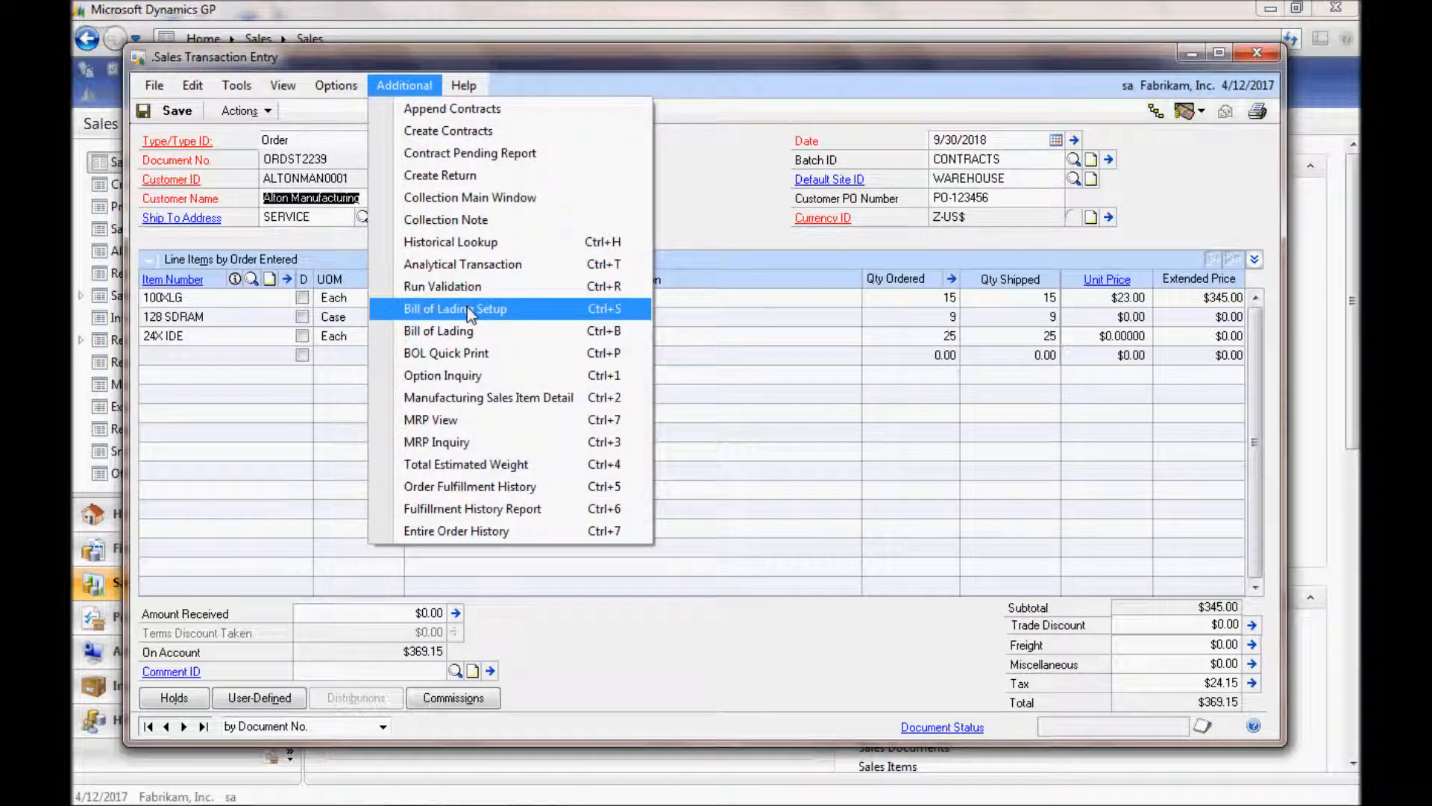
pyautogui.click(455, 308)
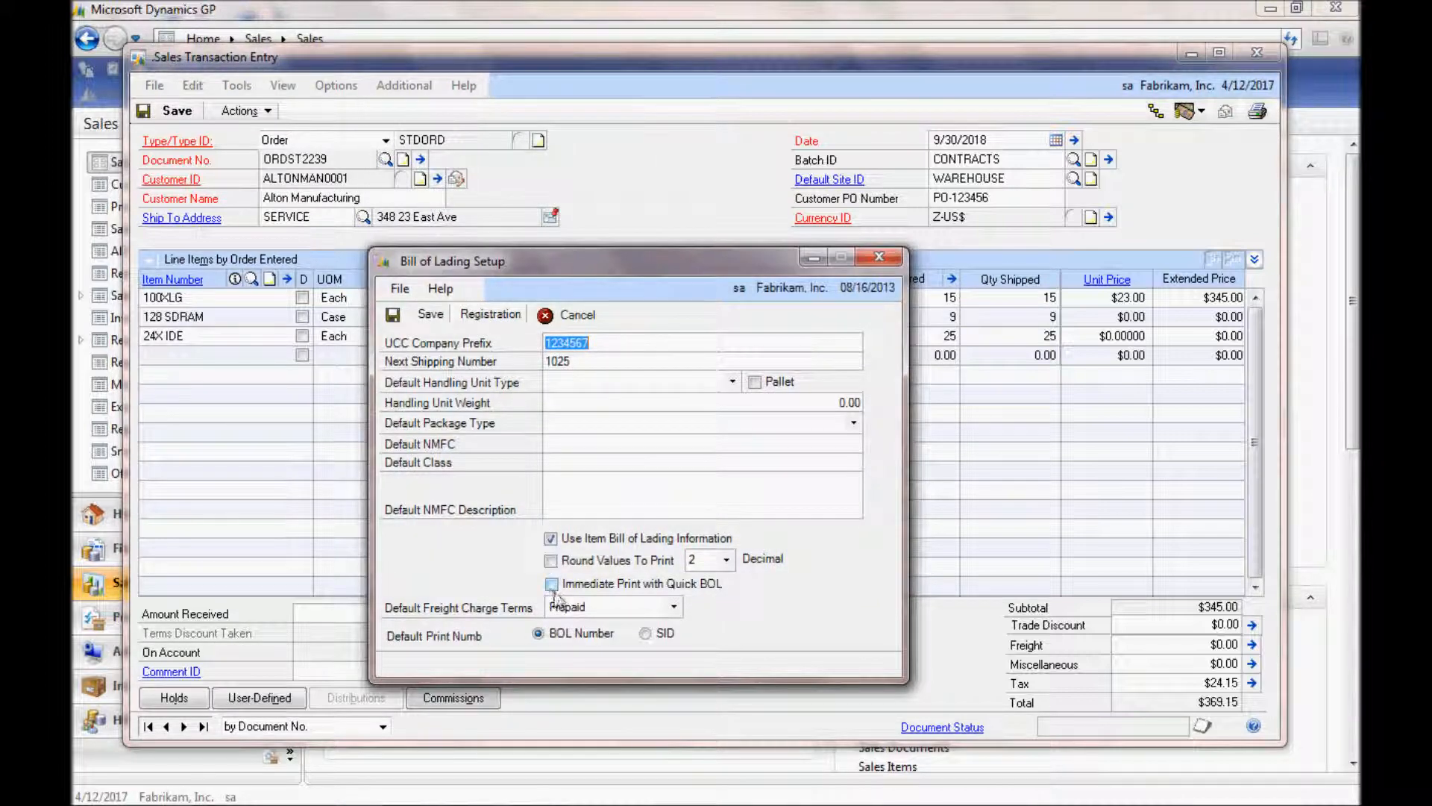
pyautogui.click(552, 583)
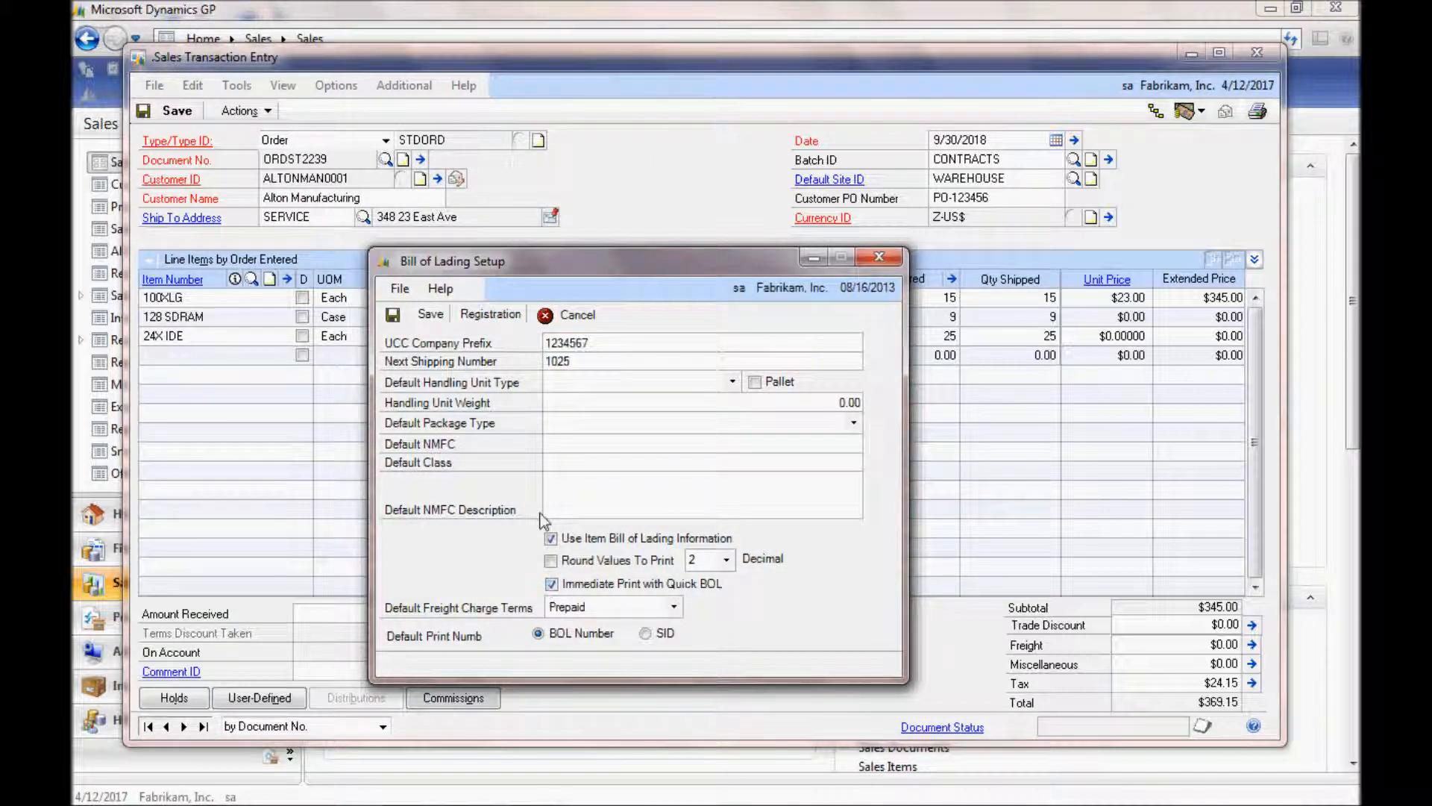
pyautogui.click(567, 314)
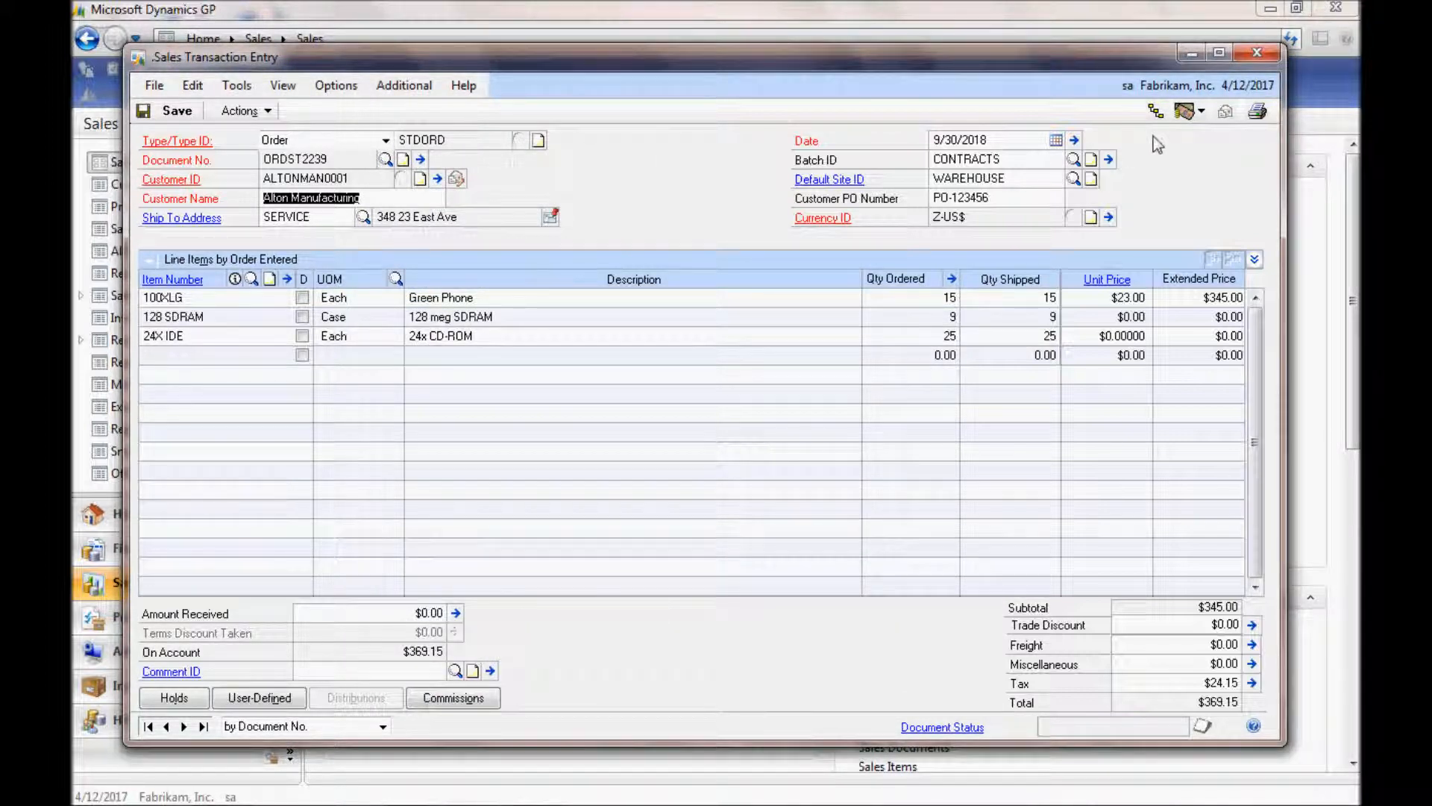
pyautogui.click(403, 85)
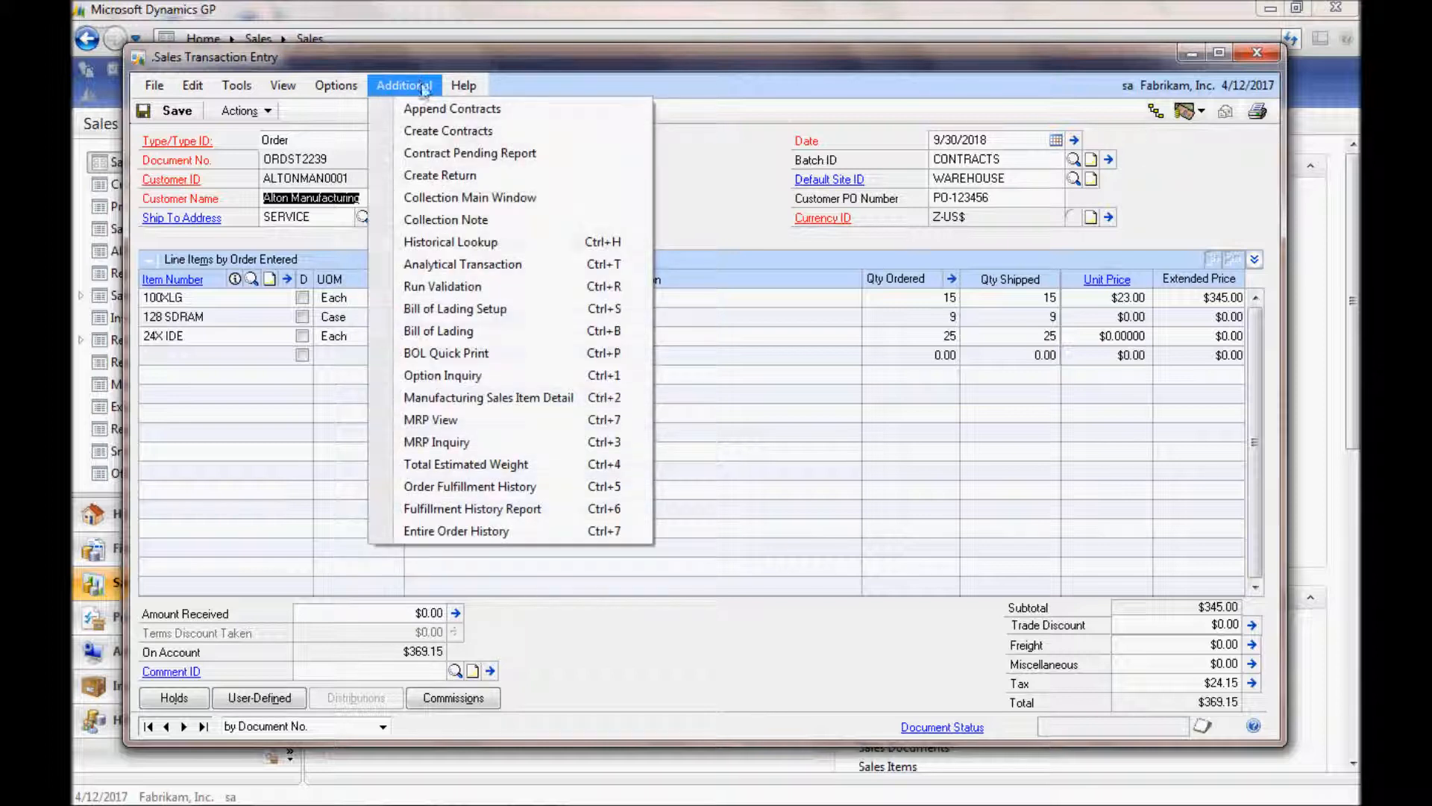
pyautogui.moveTo(446, 353)
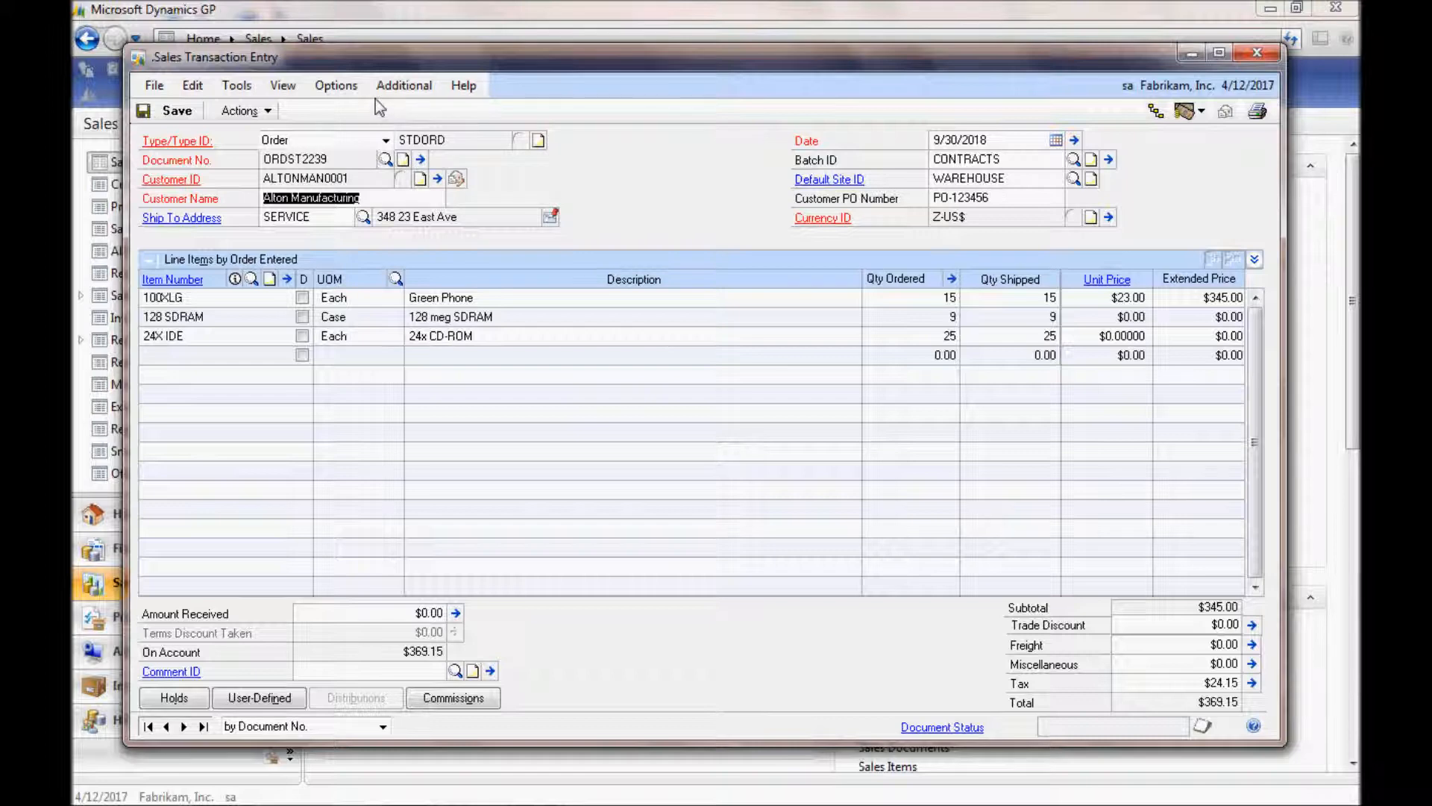
# Open Bill of Lading 1026 and add orders ORDST2239 and ORDST2229 via the order lookup
pyautogui.click(403, 85)
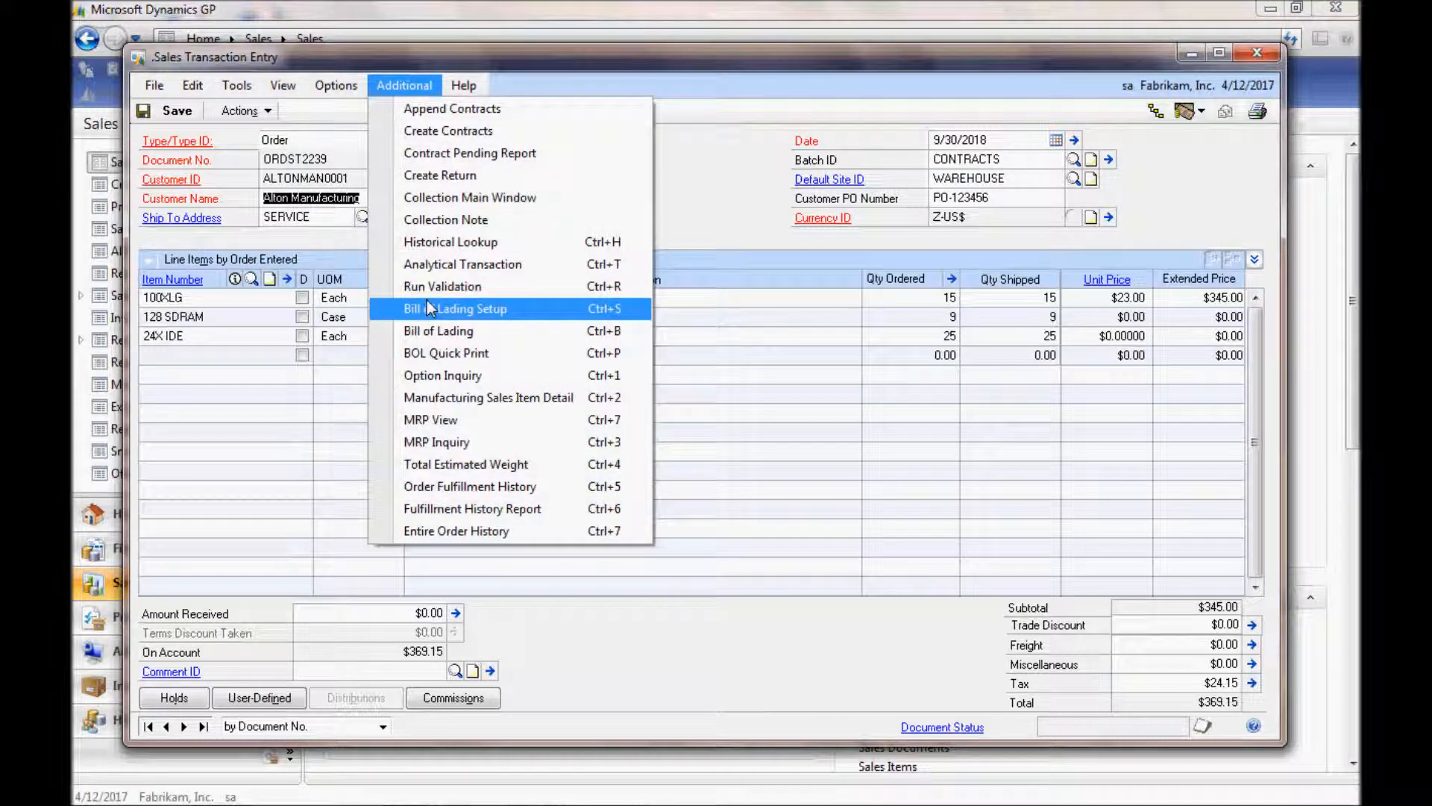
pyautogui.click(454, 308)
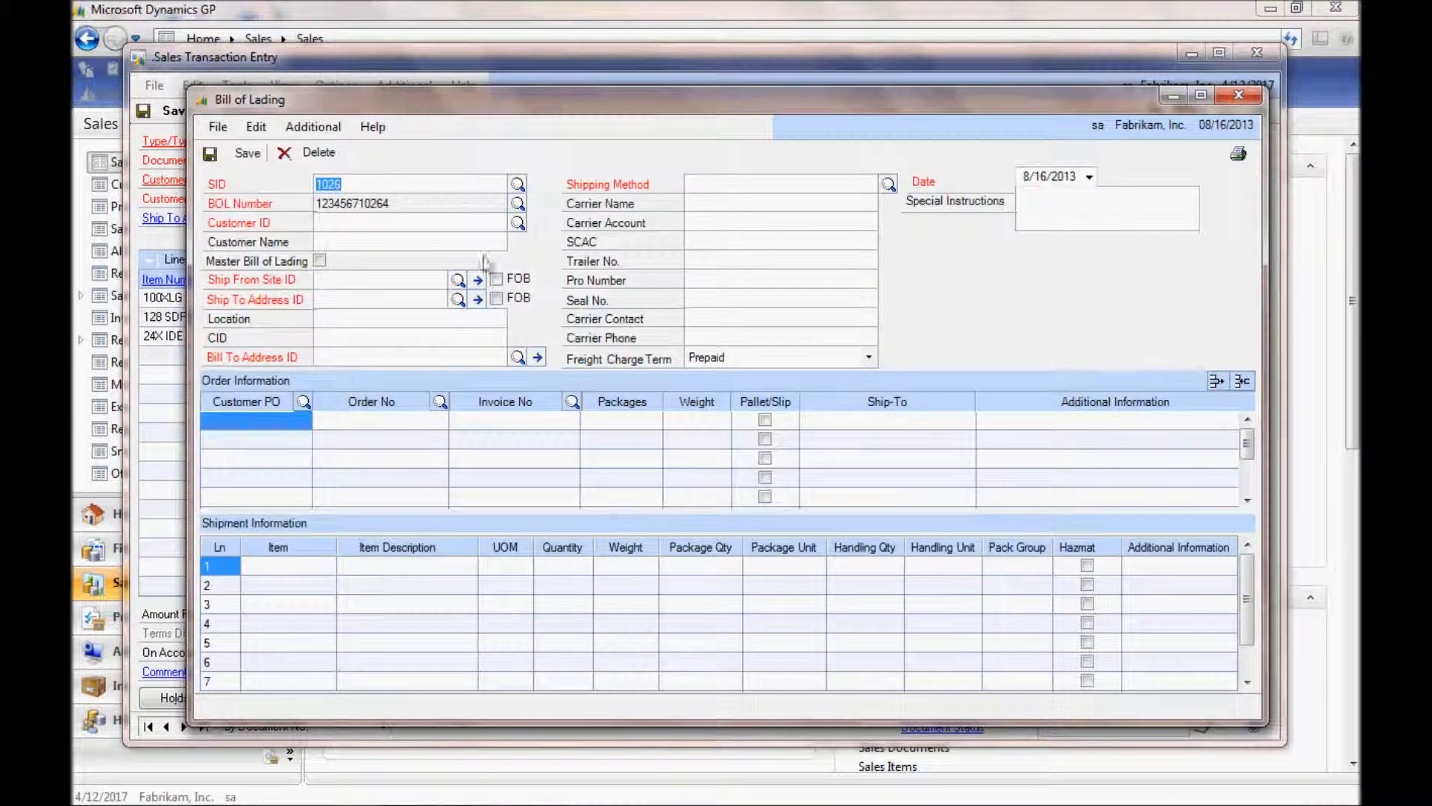
pyautogui.click(519, 222)
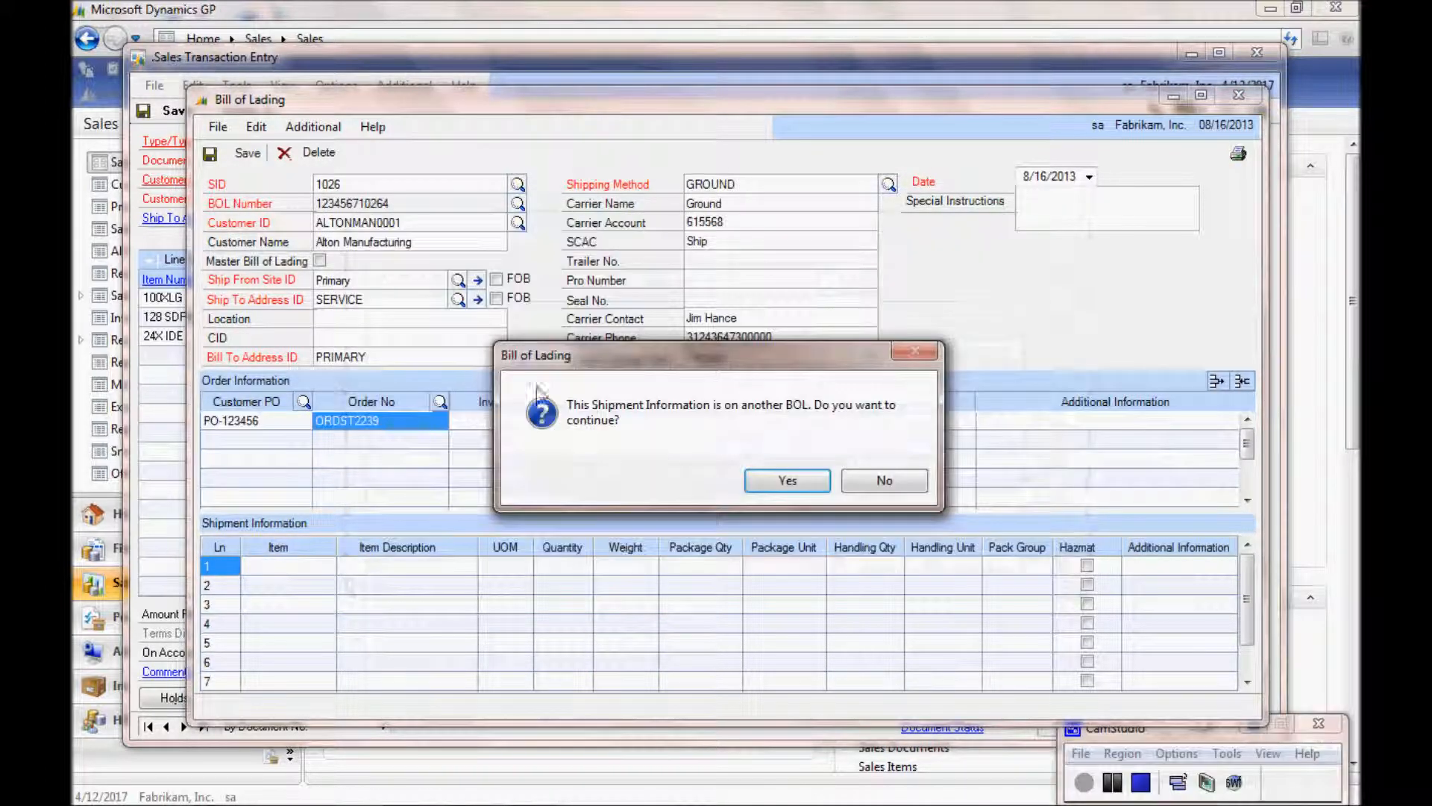
pyautogui.click(786, 479)
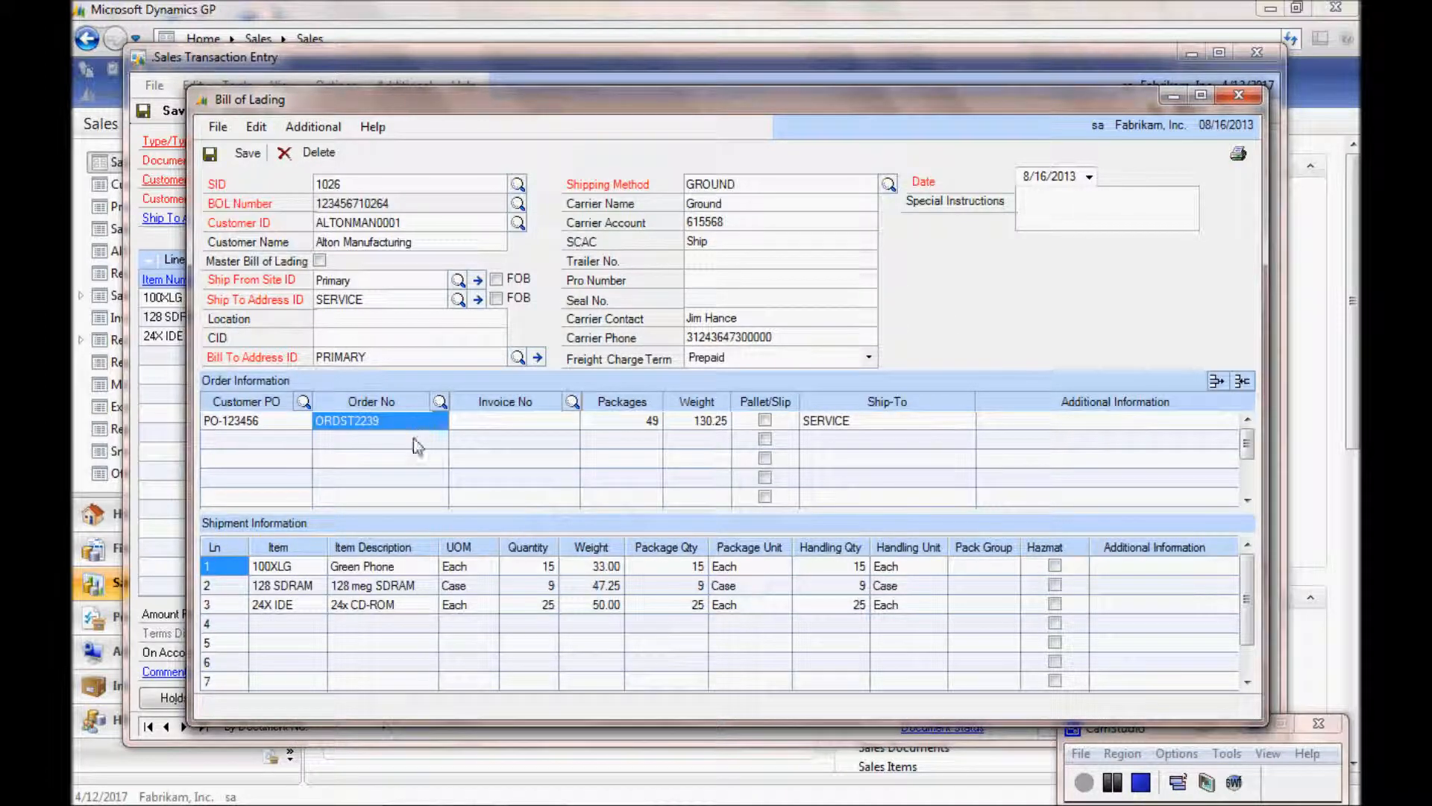
pyautogui.click(439, 401)
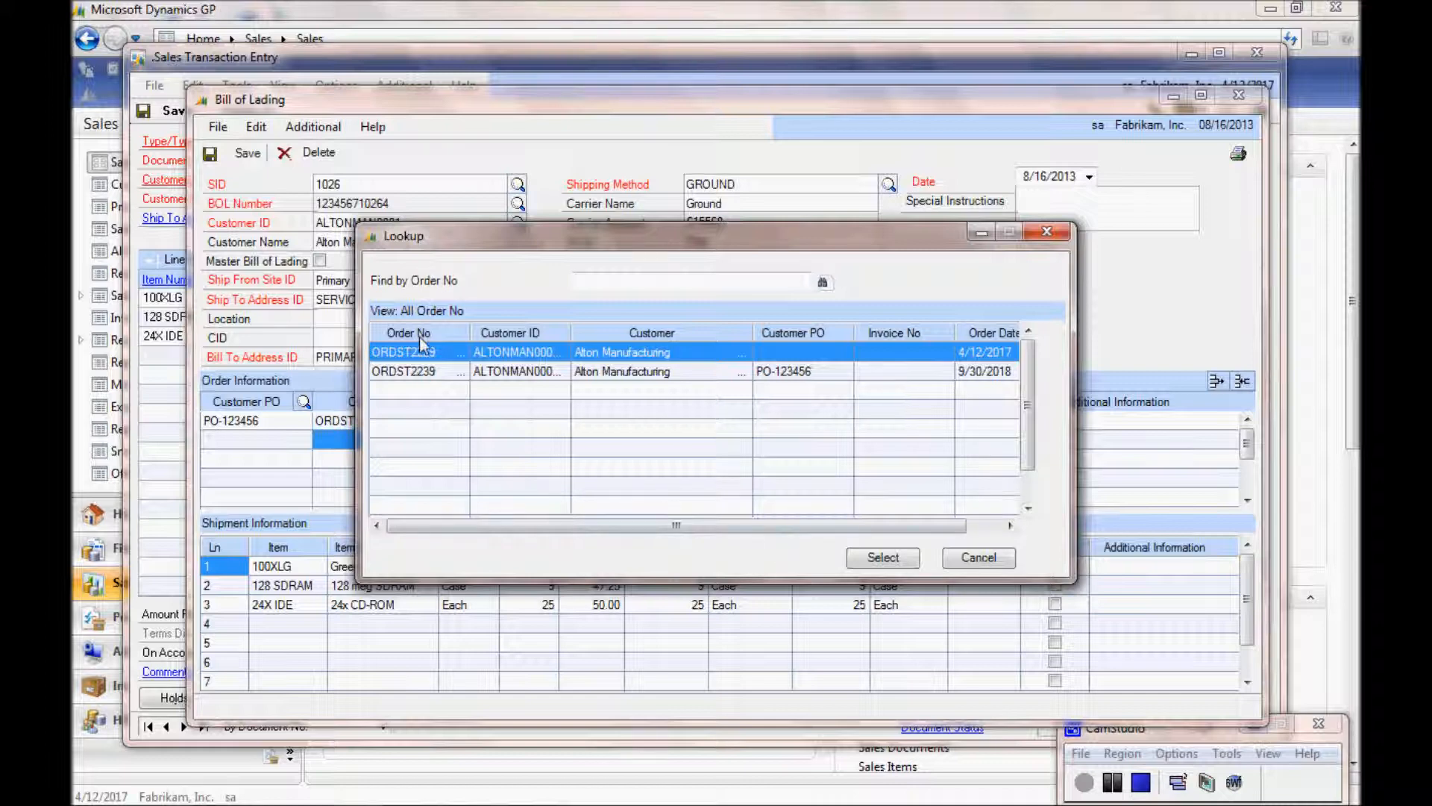
pyautogui.click(882, 557)
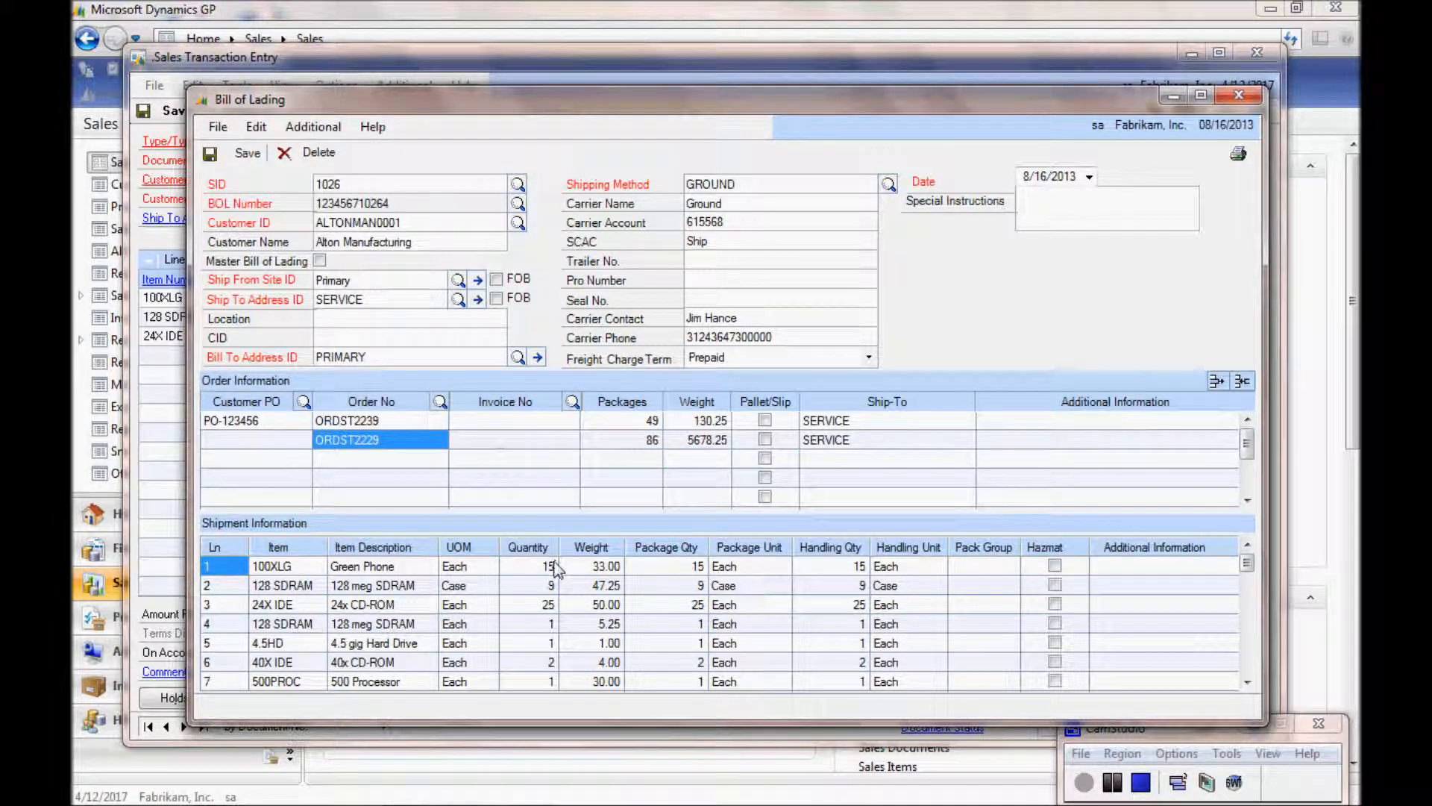
pyautogui.moveTo(594, 603)
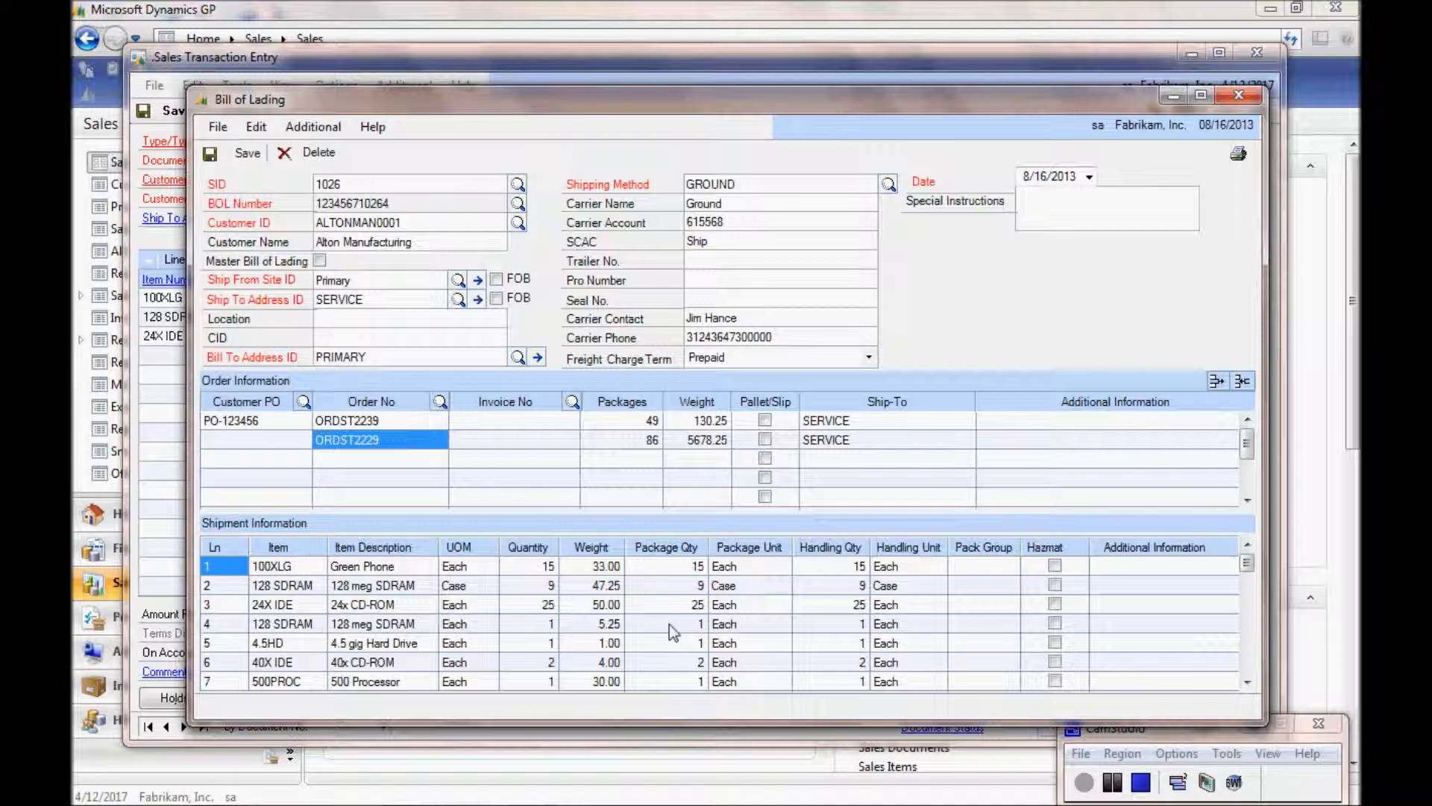
pyautogui.moveTo(671, 627)
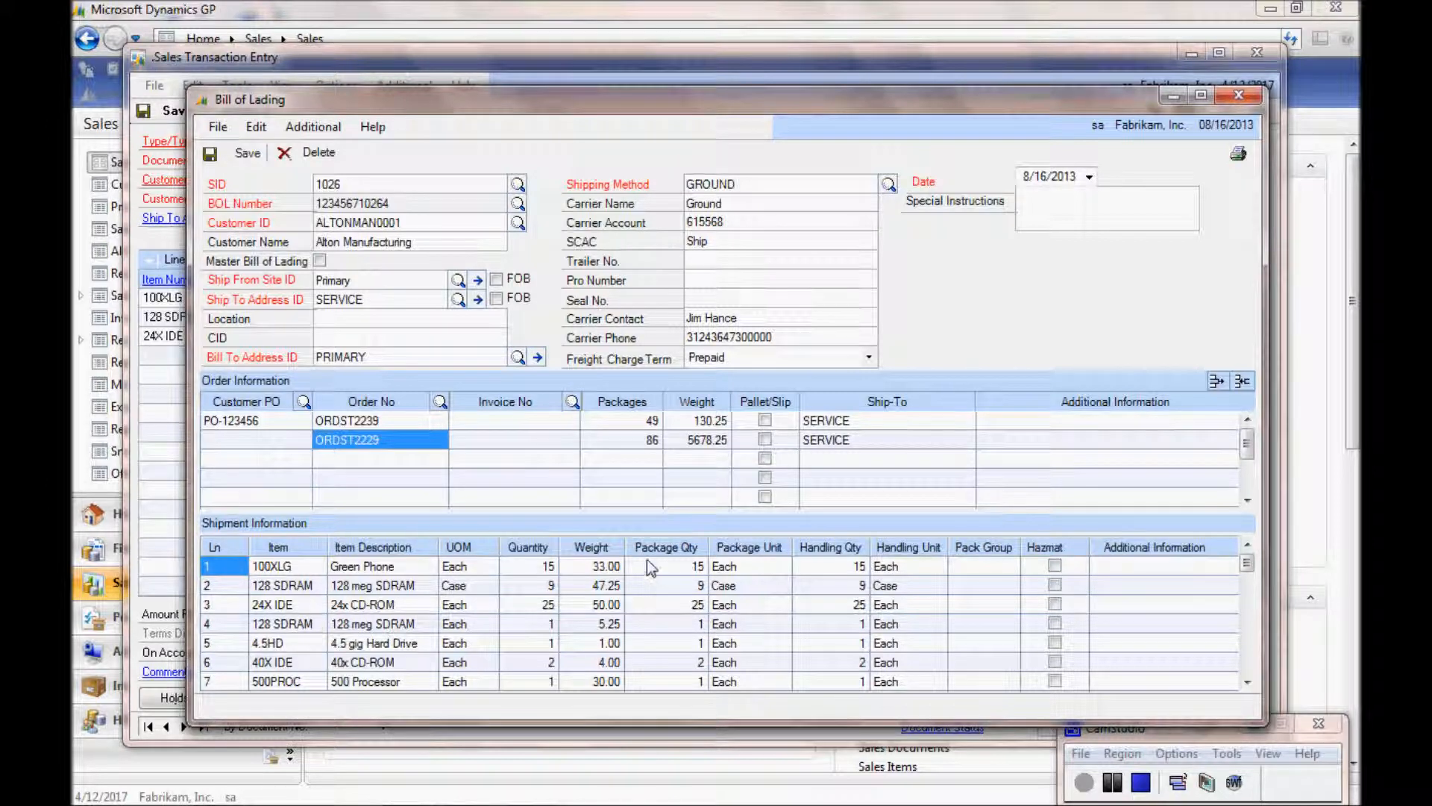
# Review item 100XLG's bill of lading settings (Case of 10 units), then close the windows
pyautogui.click(1240, 94)
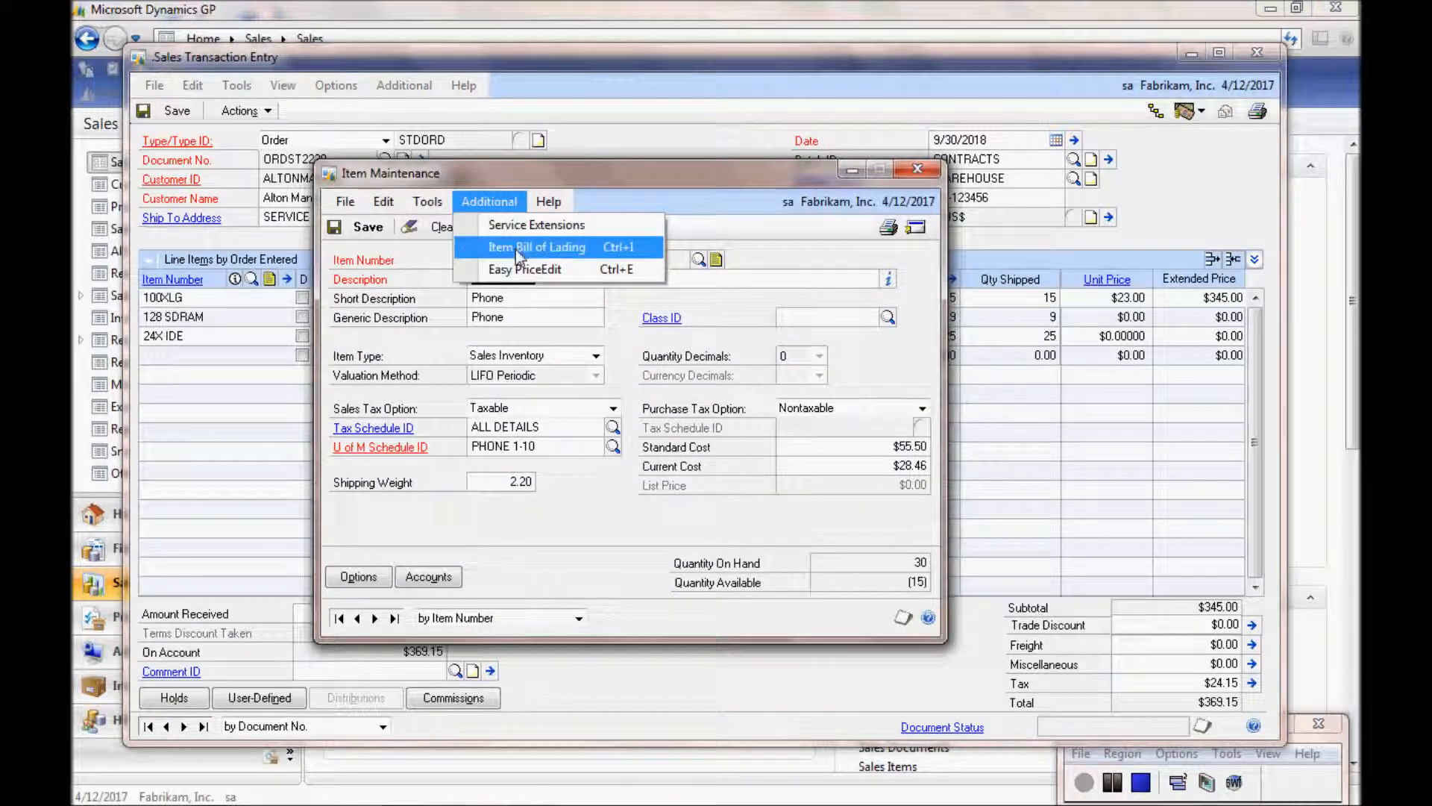
pyautogui.click(537, 248)
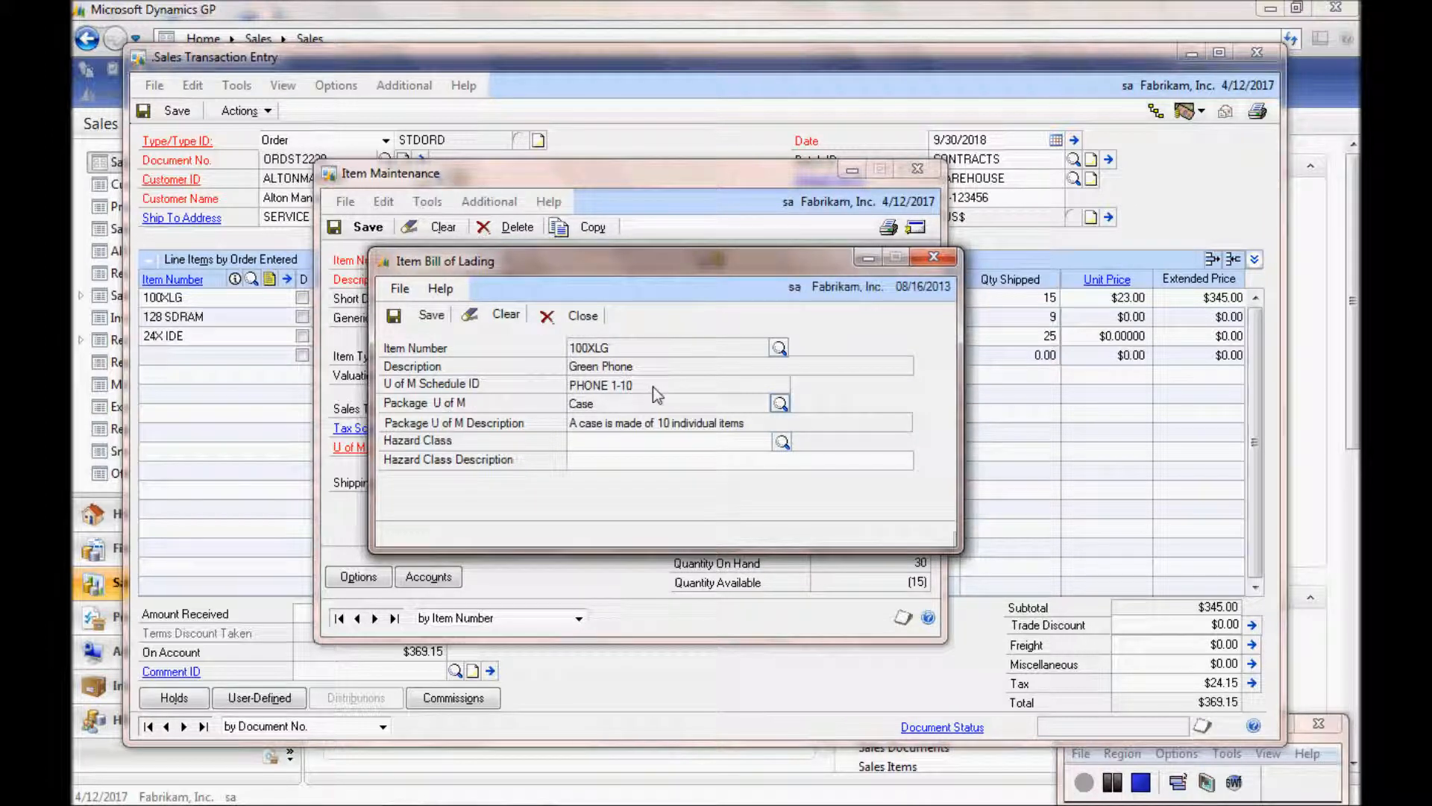
pyautogui.moveTo(645, 393)
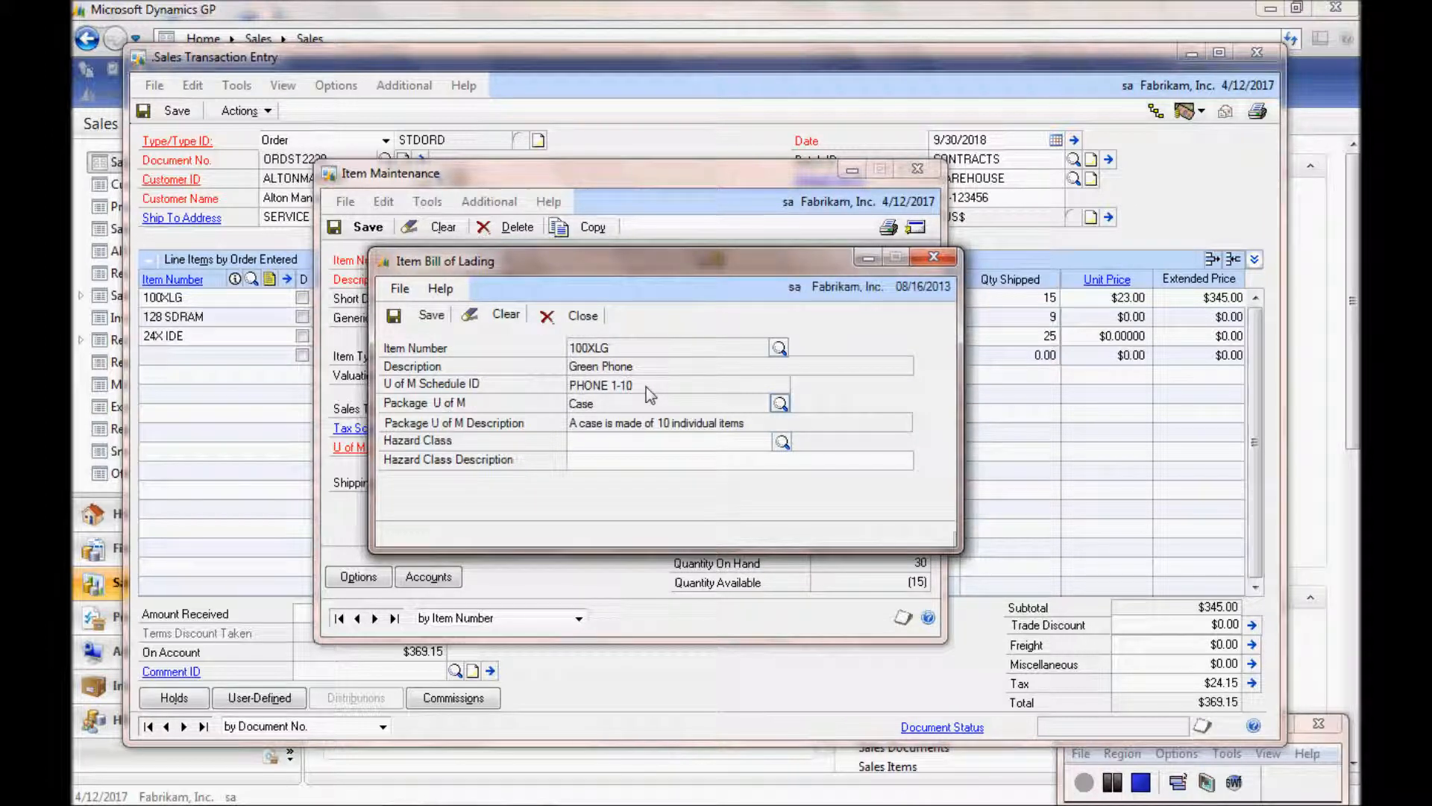
pyautogui.moveTo(561, 424)
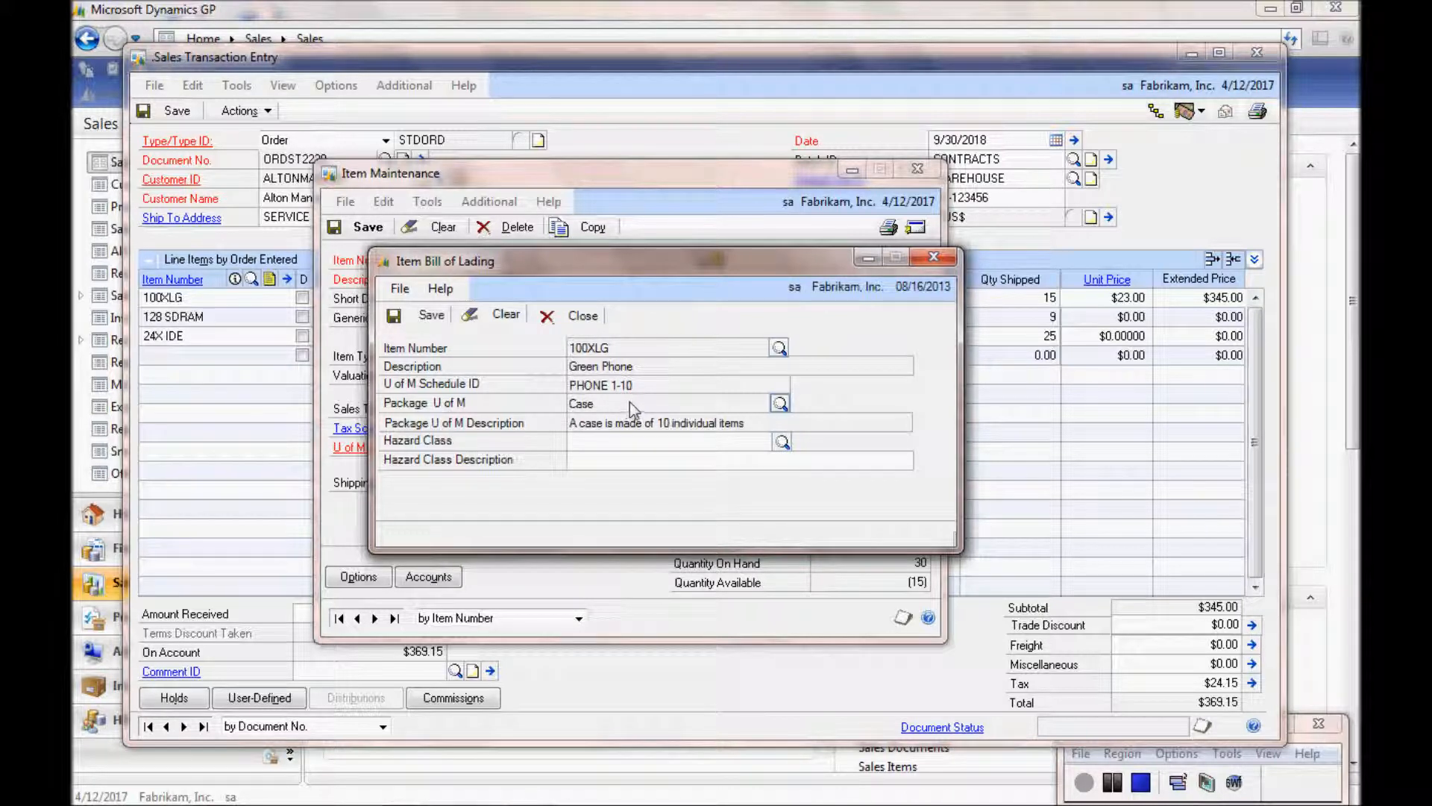
pyautogui.moveTo(674, 455)
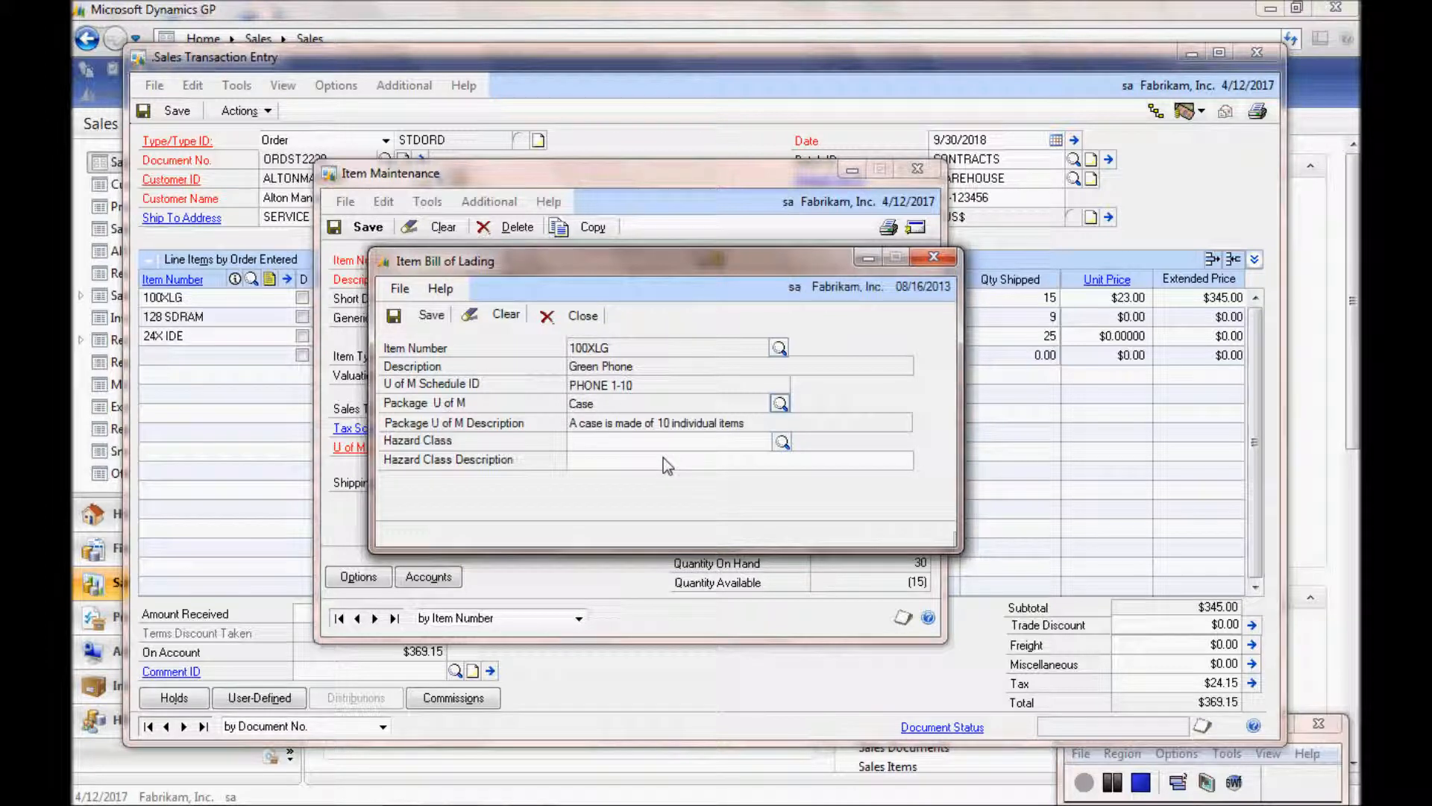
pyautogui.moveTo(683, 461)
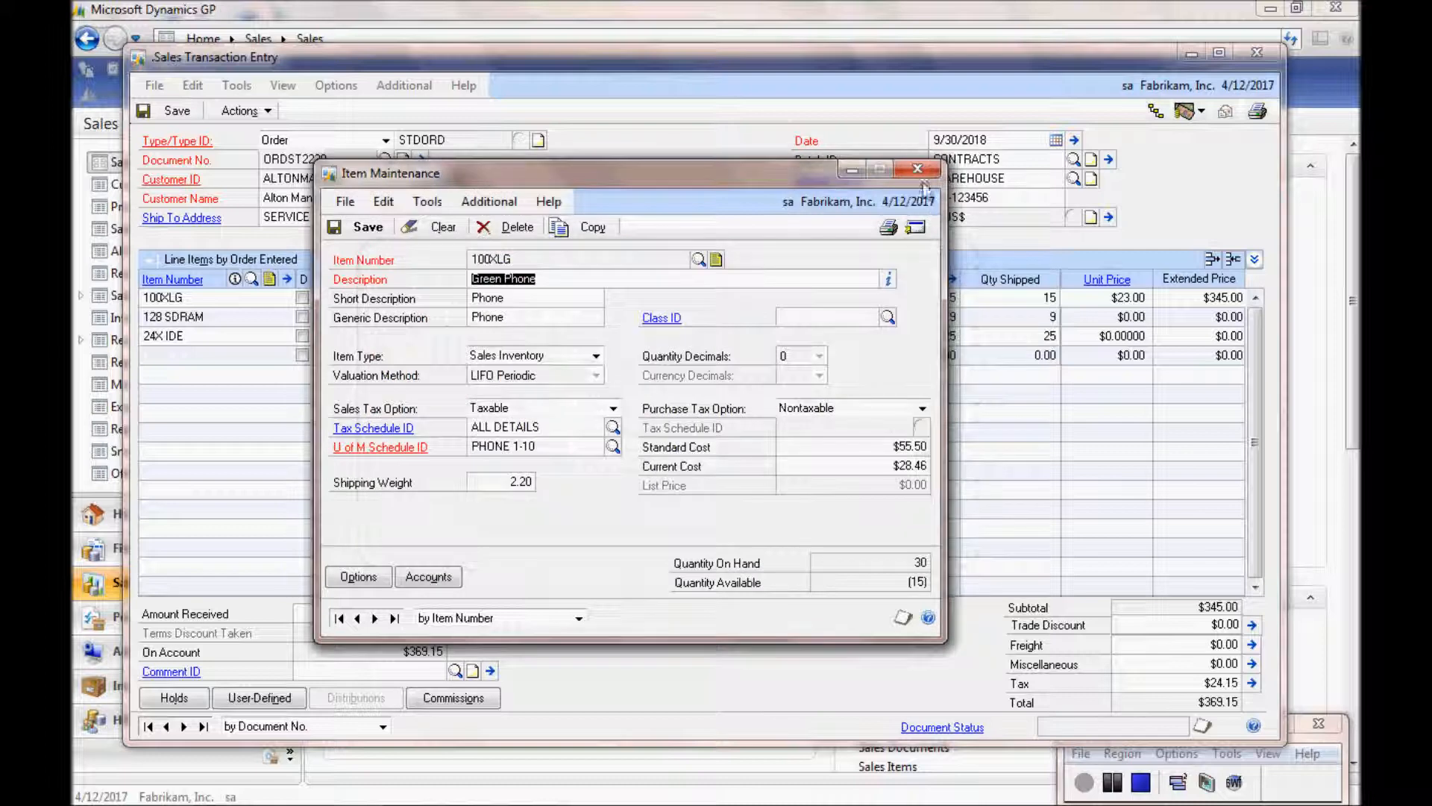
pyautogui.click(919, 169)
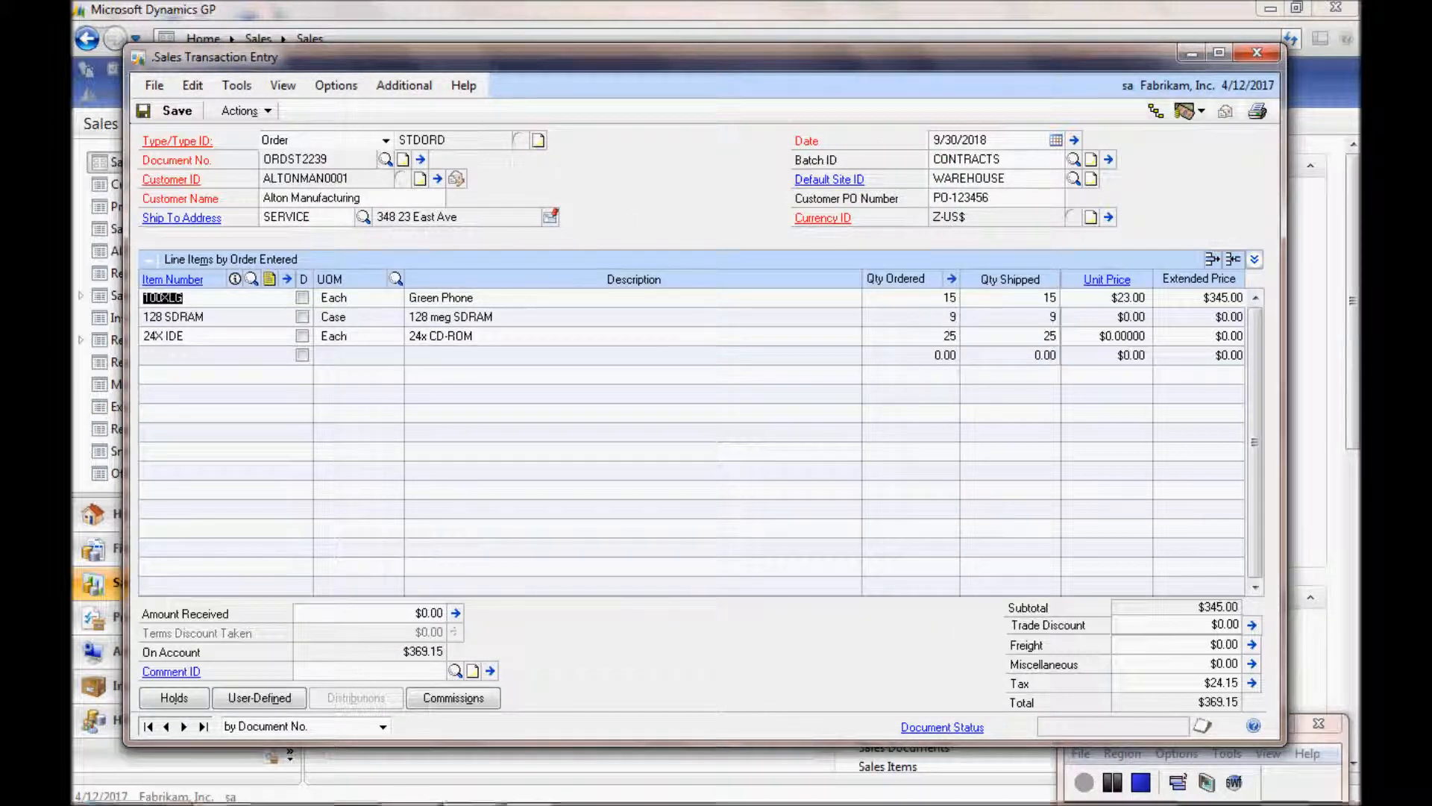
# Open Bill of Lading.doc from the GP2010 AddIns folder in Windows Explorer
pyautogui.click(222, 786)
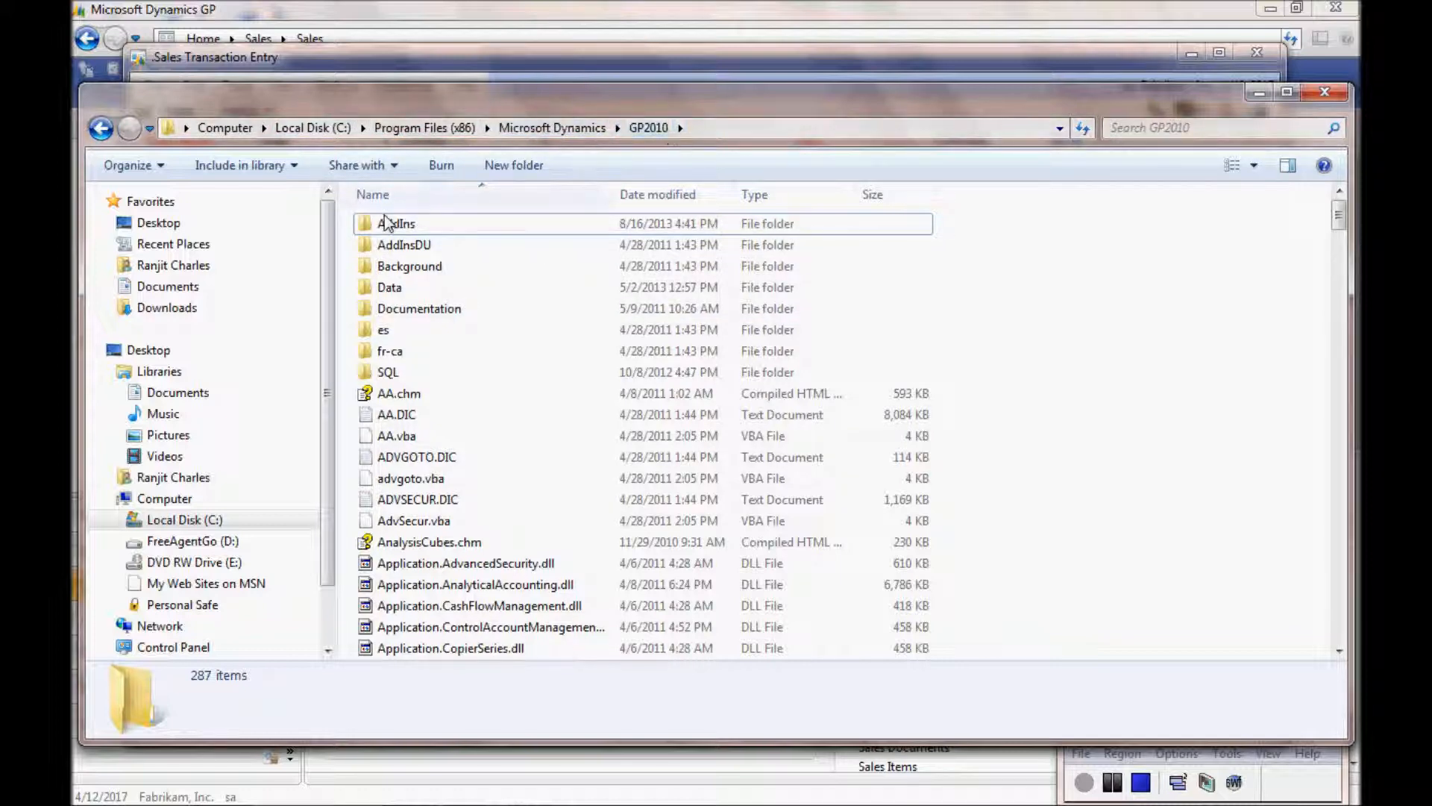
pyautogui.doubleClick(394, 223)
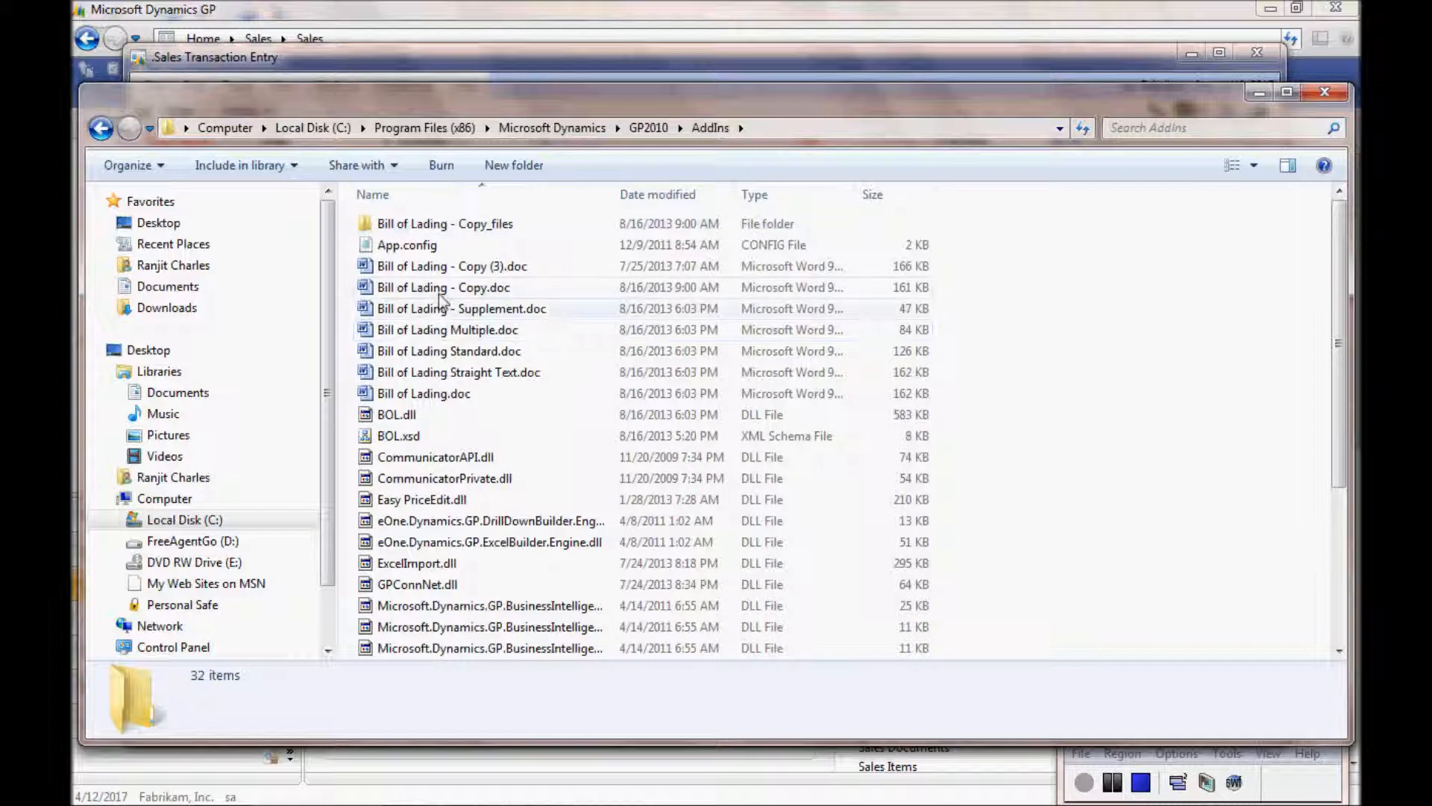
pyautogui.moveTo(454, 393)
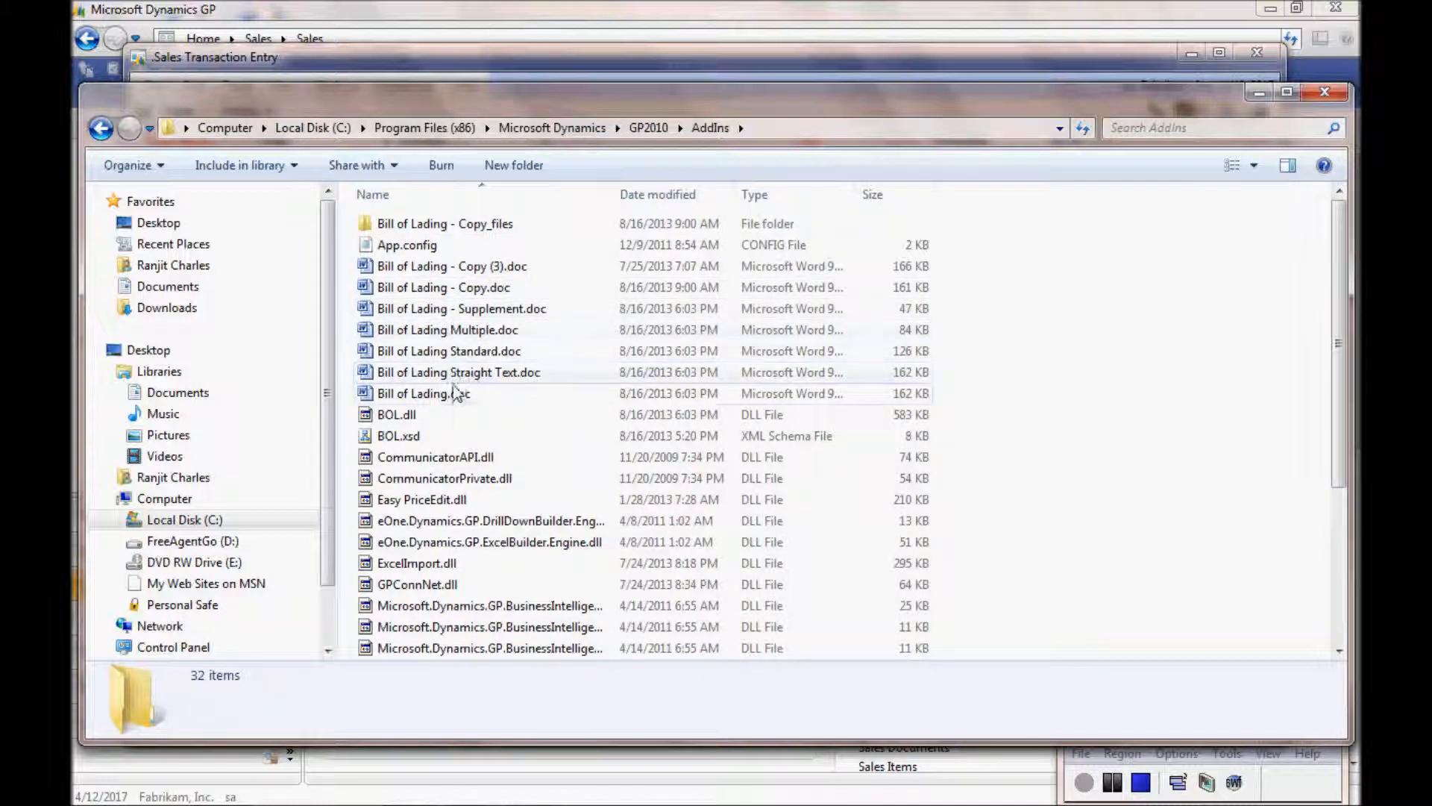
pyautogui.moveTo(423, 393)
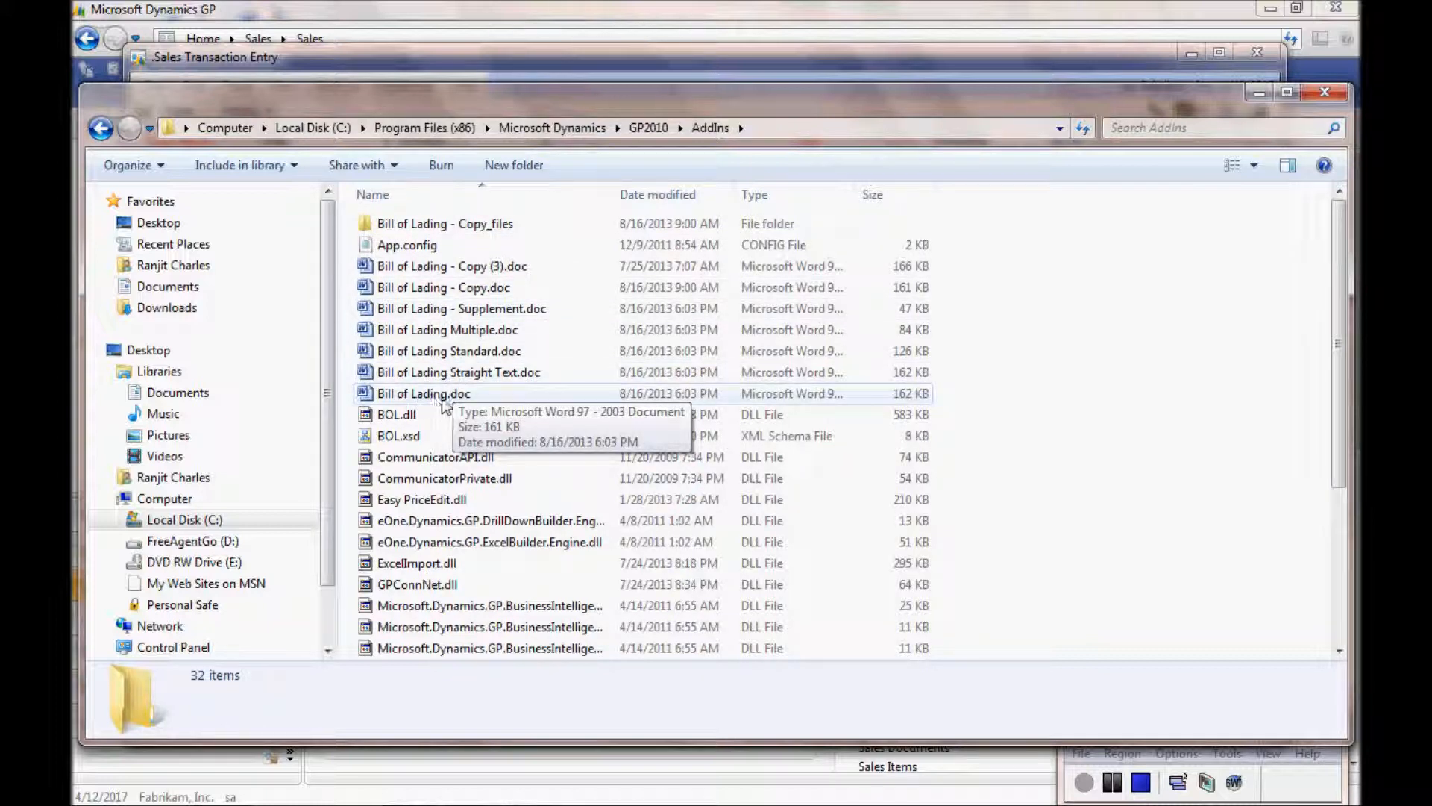
pyautogui.doubleClick(423, 393)
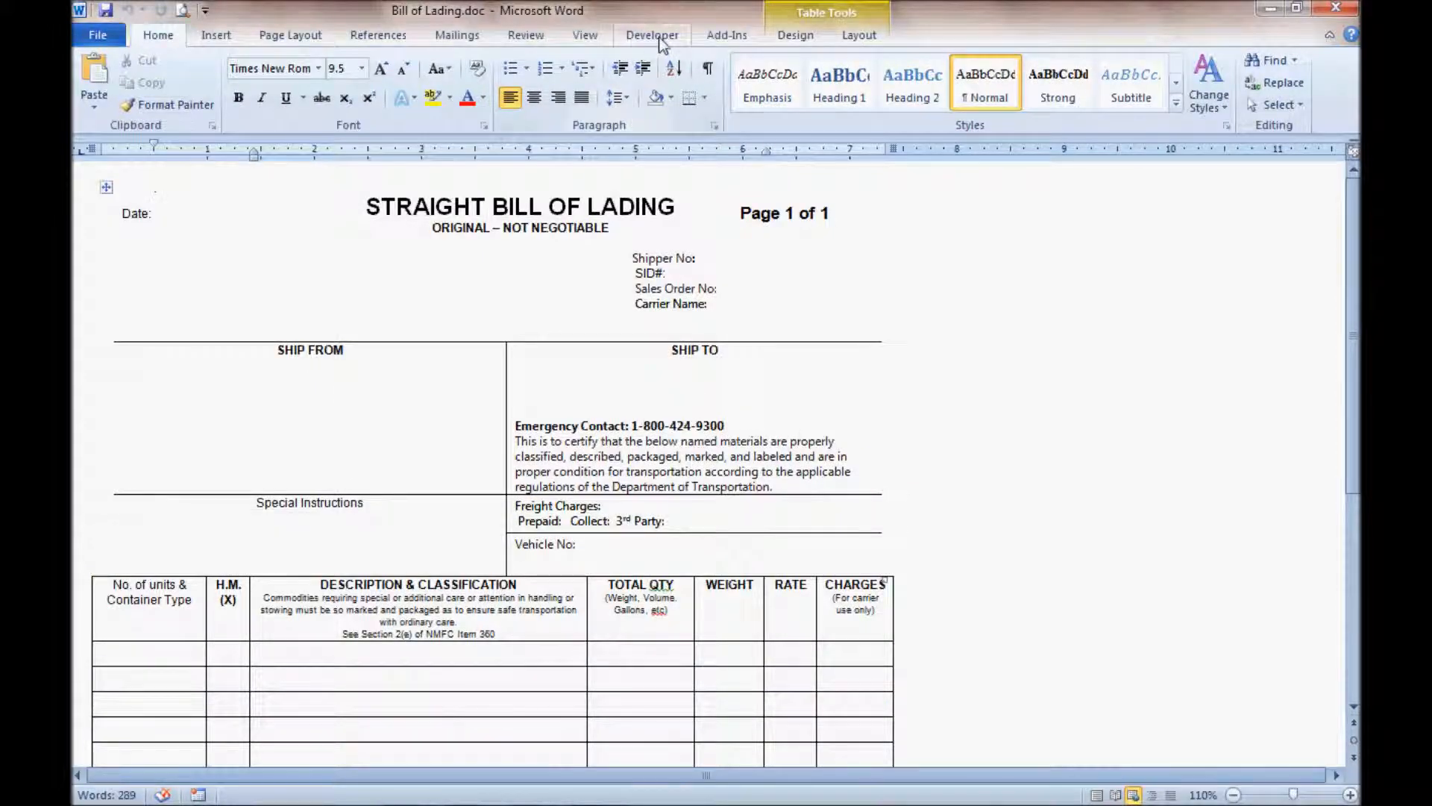
# Turn on Design Mode under Developer to reveal the template's XML field tags
pyautogui.click(652, 35)
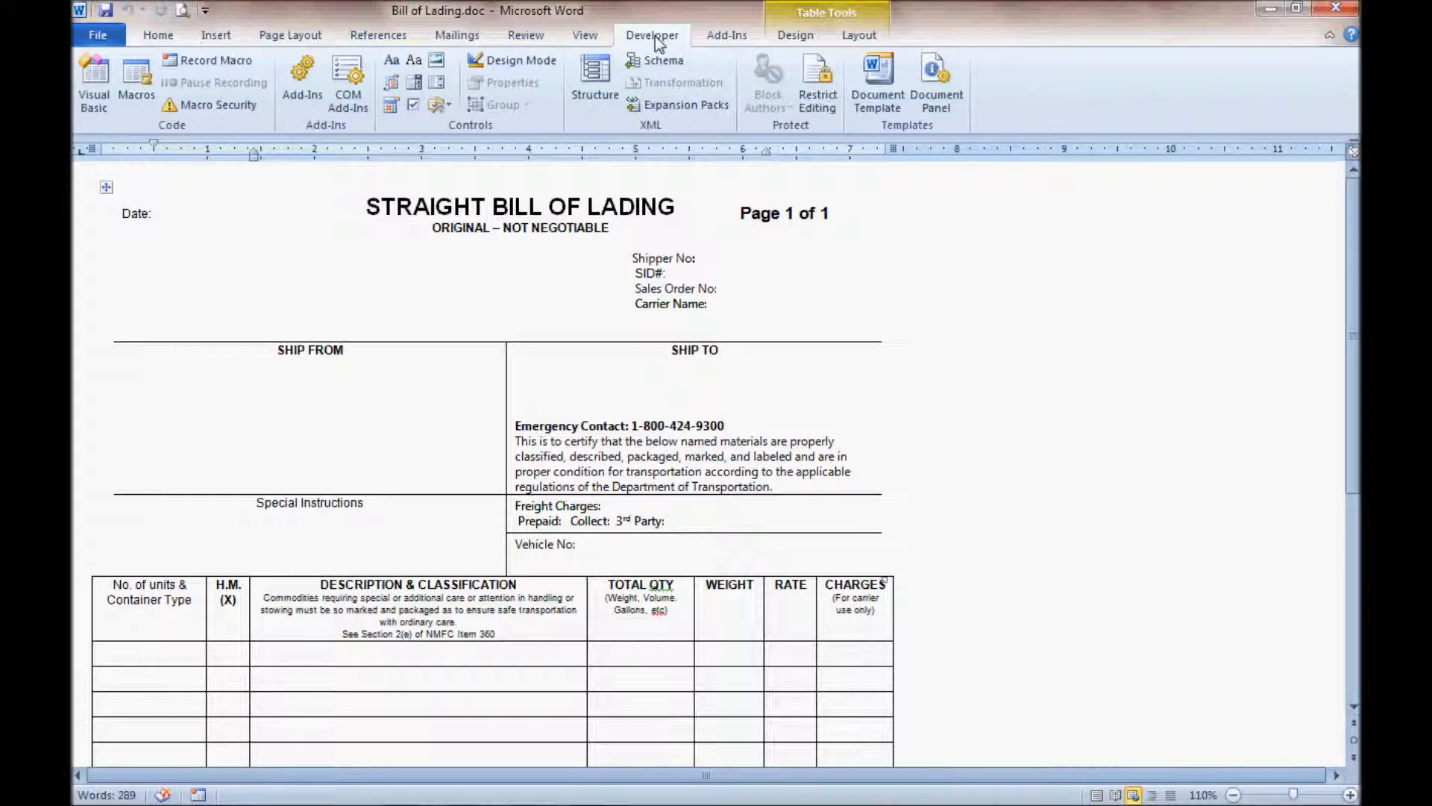
pyautogui.click(514, 61)
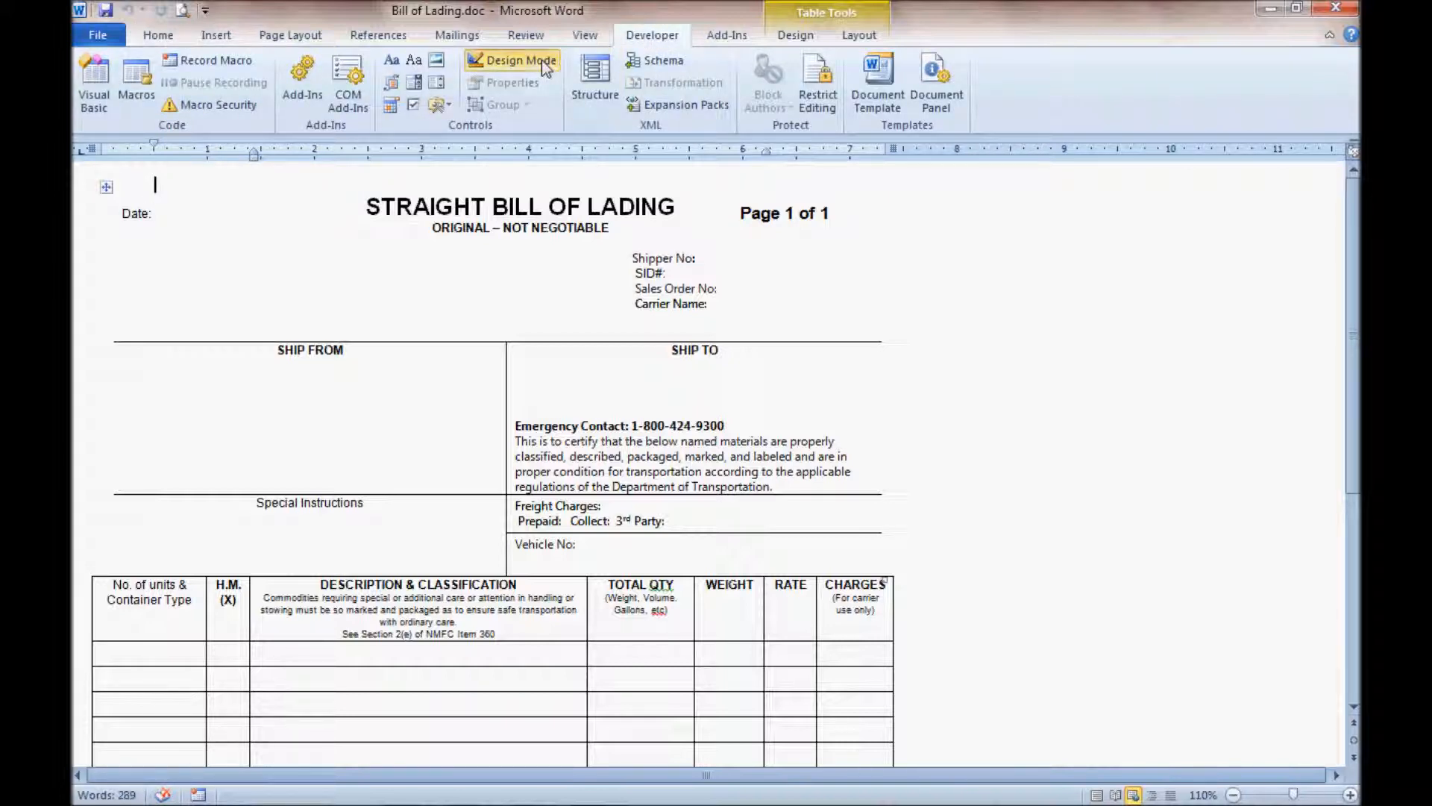
pyautogui.click(518, 61)
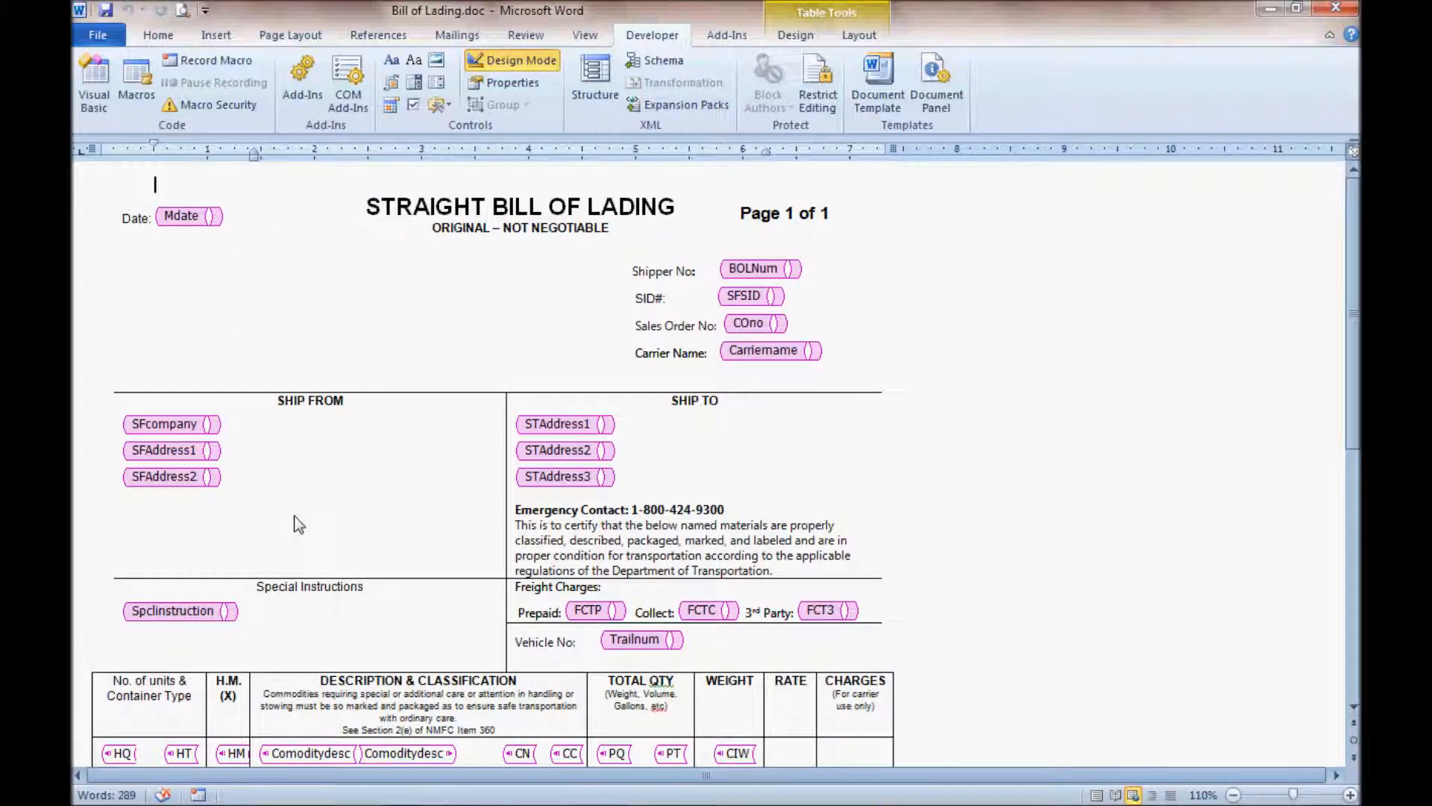
# Scroll the template and show the XML Structure pane listing elements like Mdate and BOLNum
pyautogui.scroll(-3)
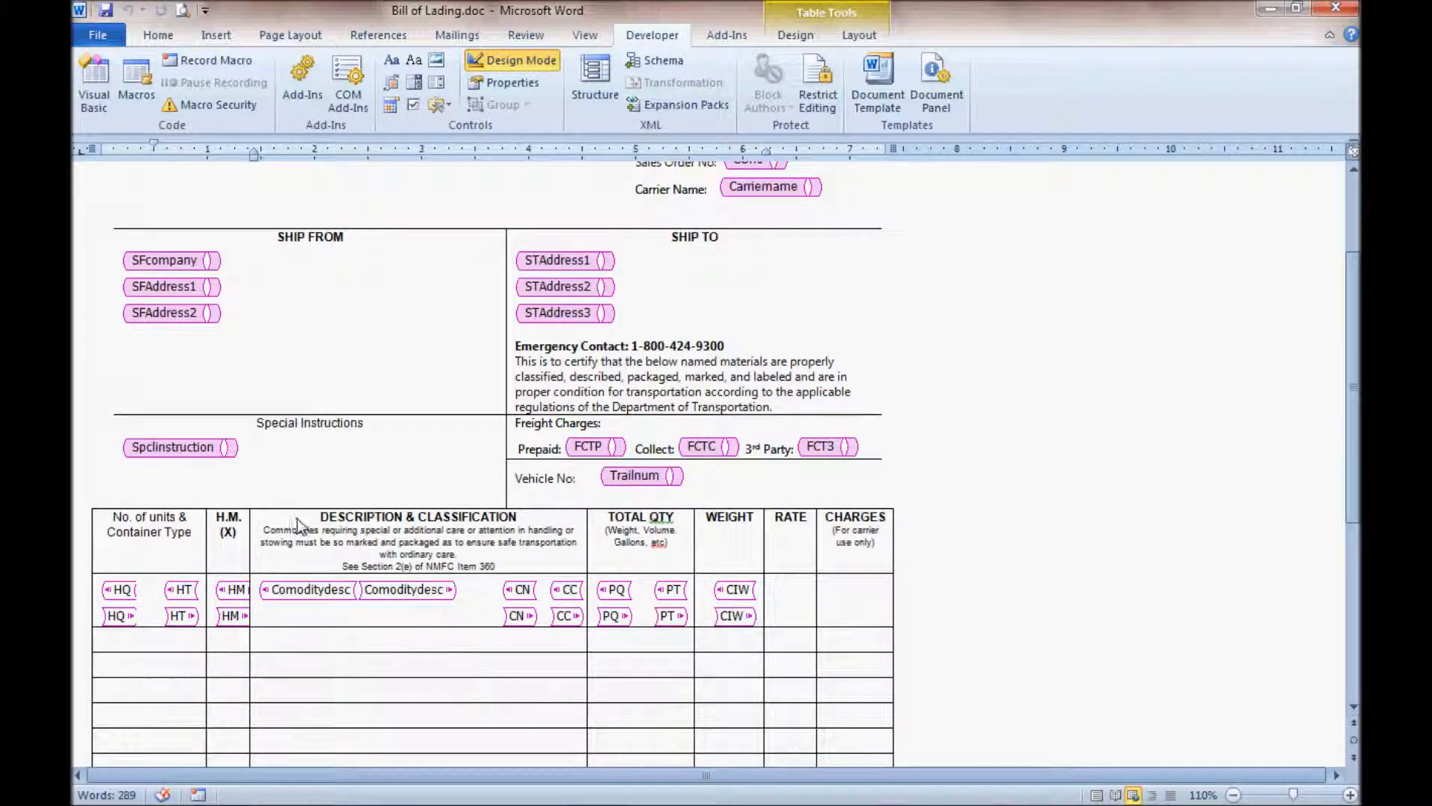
pyautogui.scroll(-3)
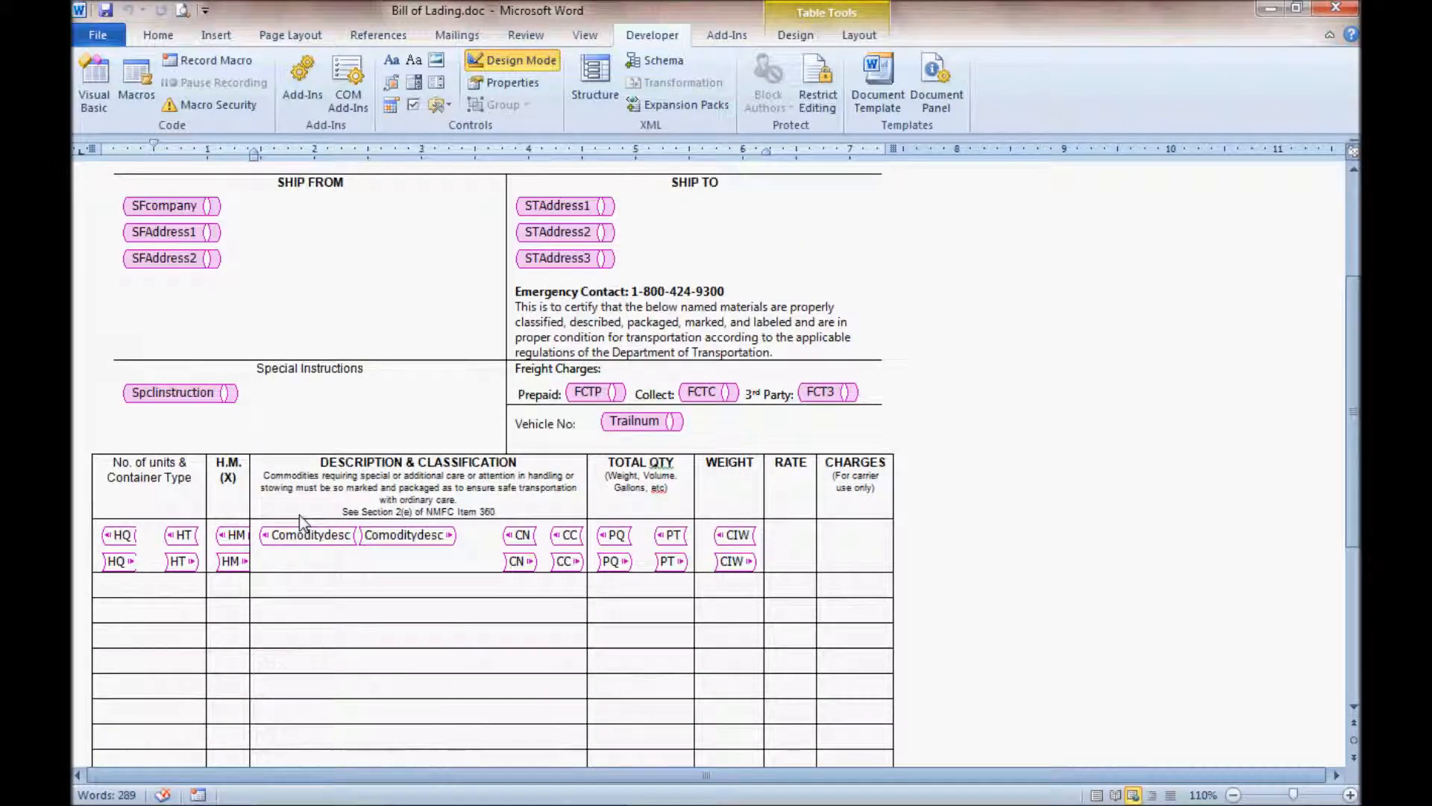
pyautogui.click(595, 82)
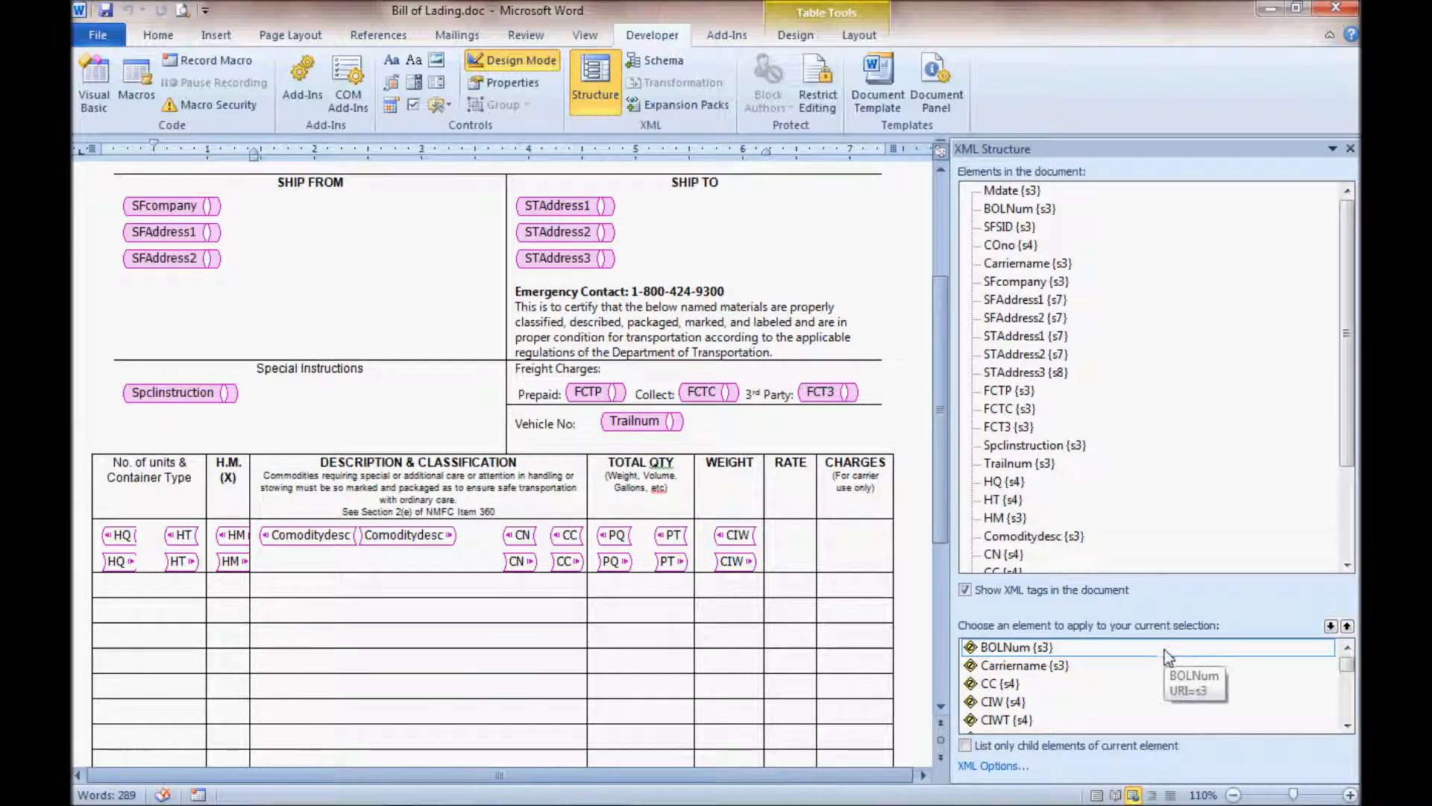
pyautogui.moveTo(1037, 660)
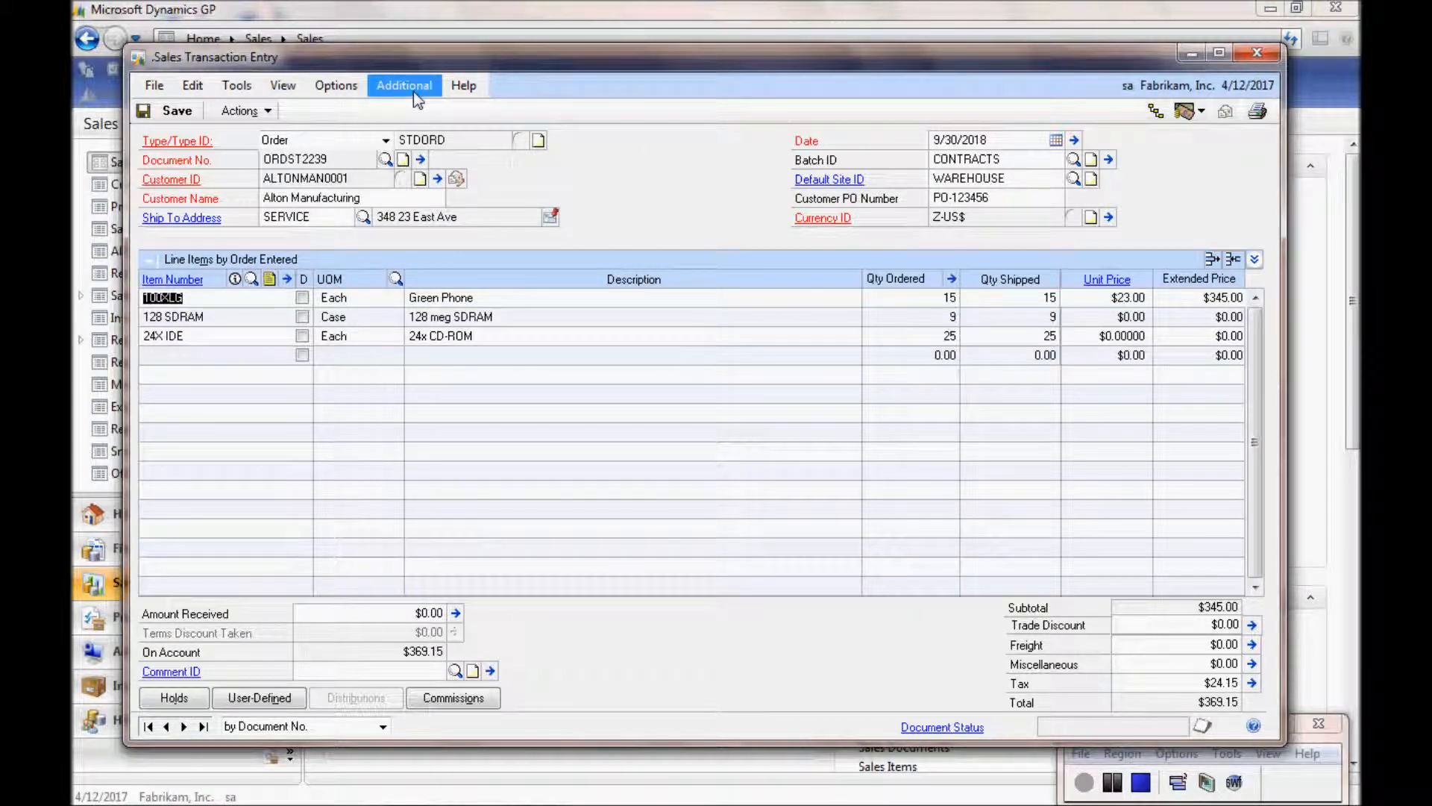
# Open the Additional menu on order ORDST2239 to show BOL Quick Print
pyautogui.click(403, 85)
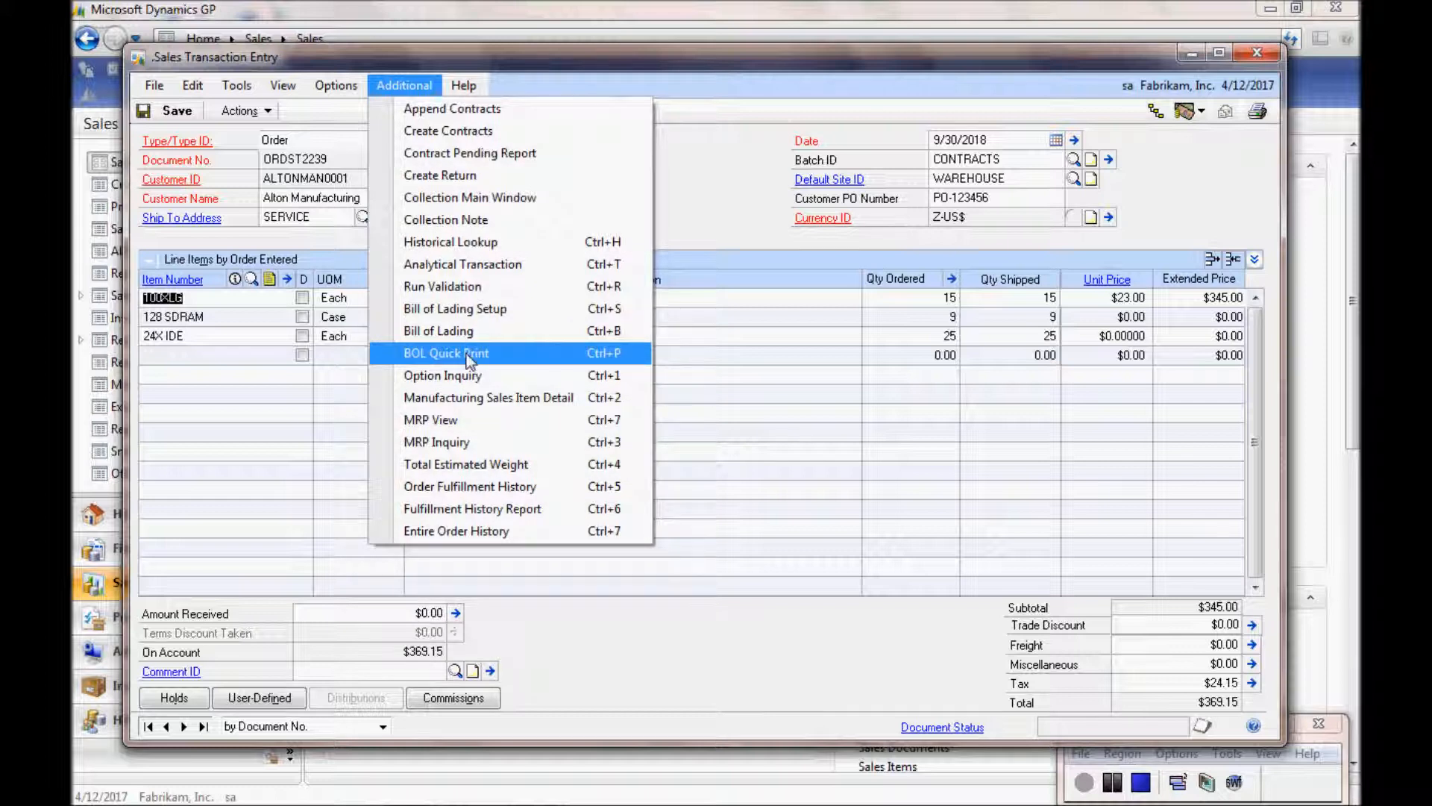